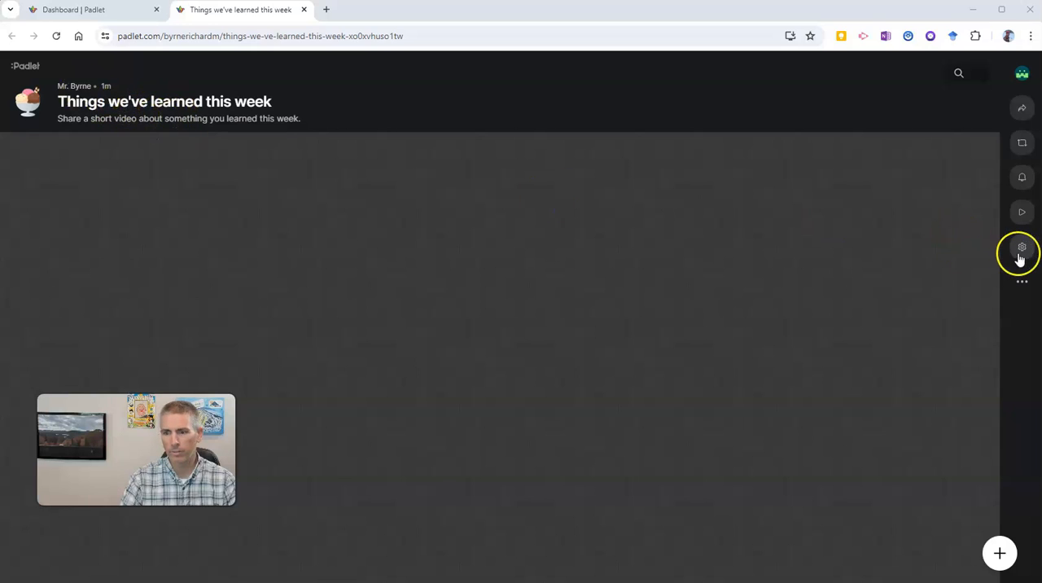
Briefly check the wall's settings and return to the wall
click(1022, 247)
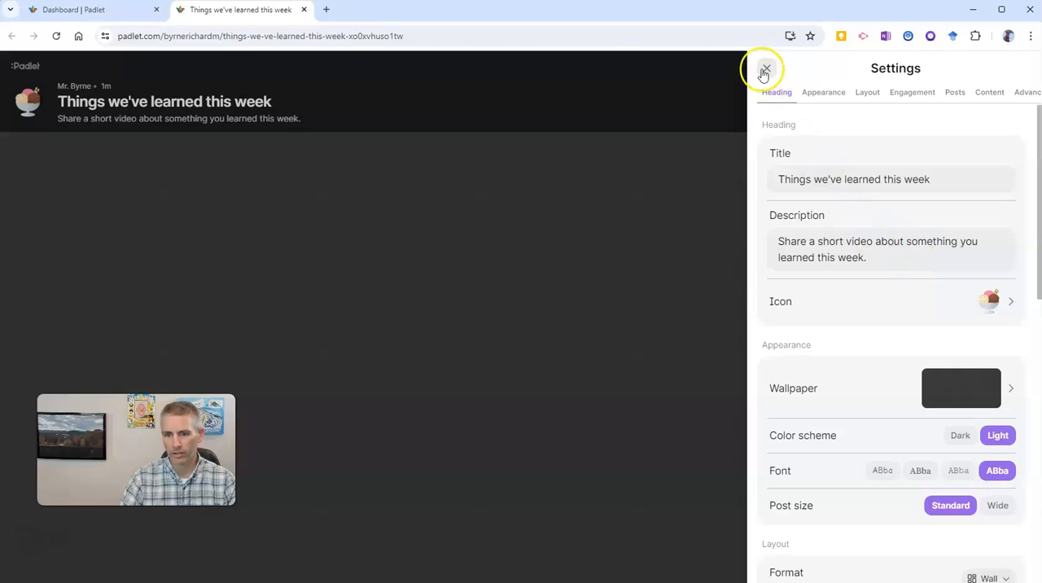
click(765, 68)
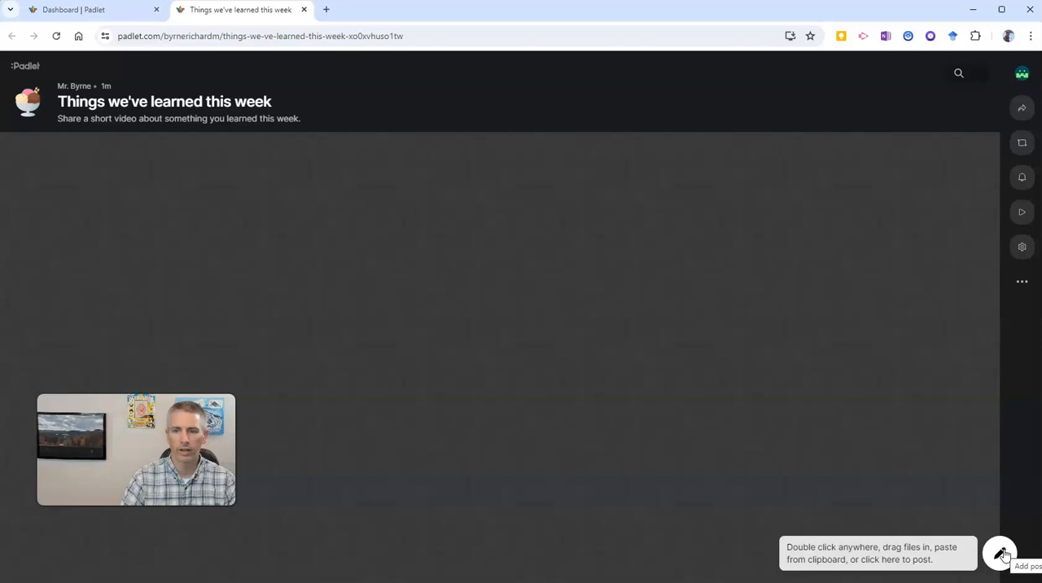
Start a new post titled "Please share something you learned. Here's what I learned this week..."
click(1000, 553)
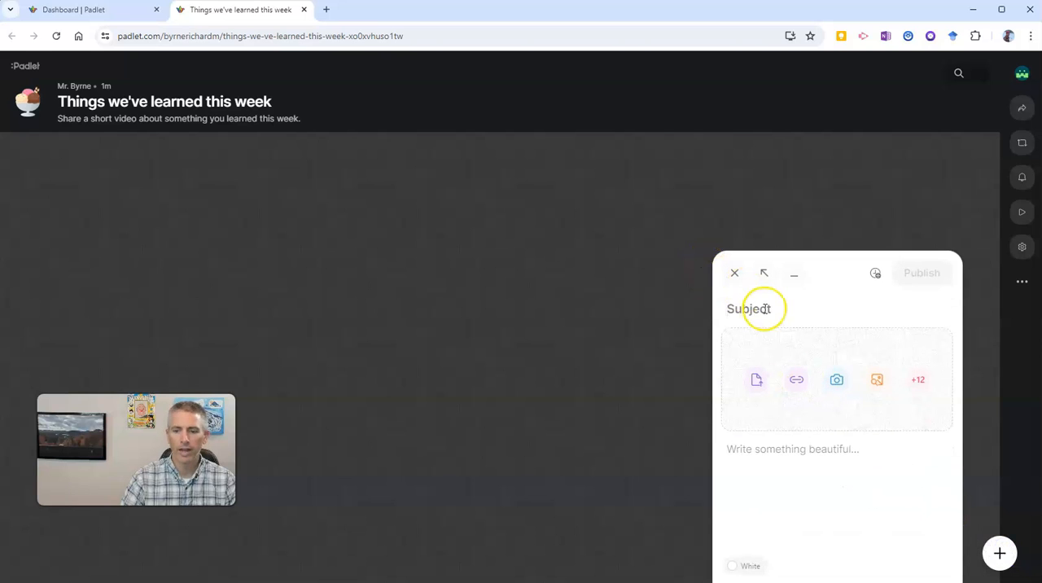
mouse_move(749, 310)
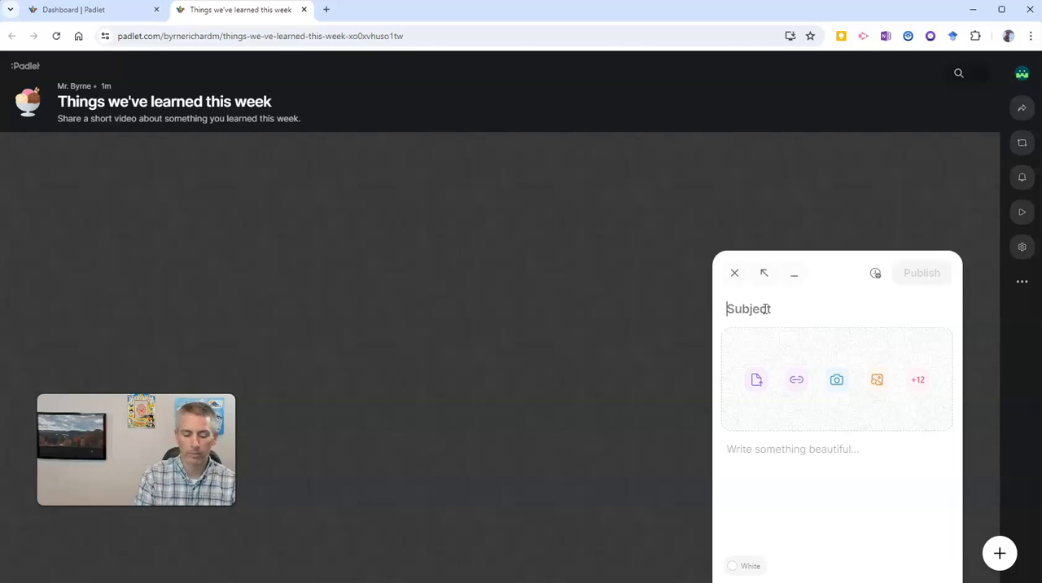
text(Please share something you learn)
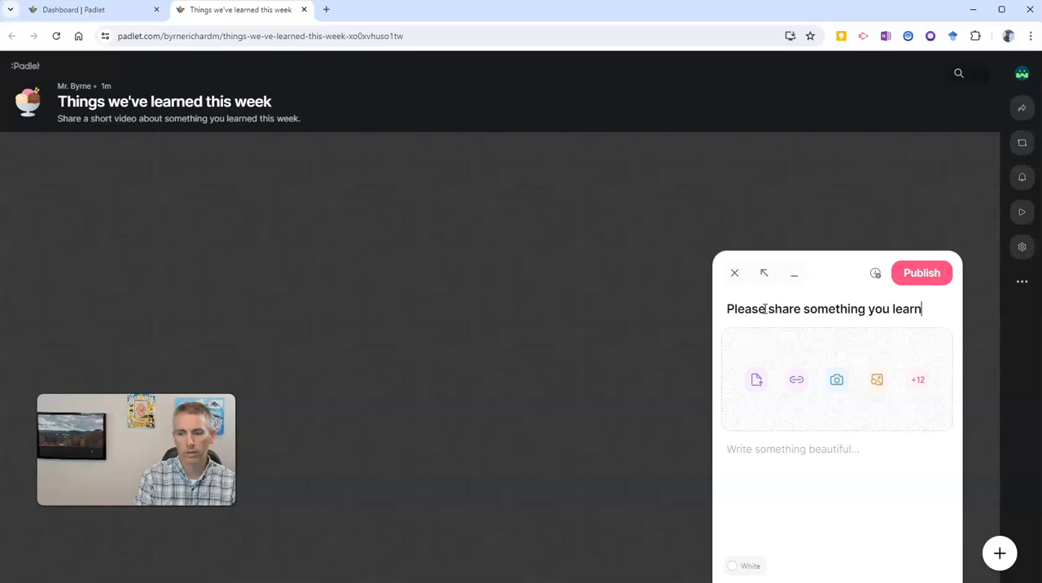
text(ed. Here's what I learned this w)
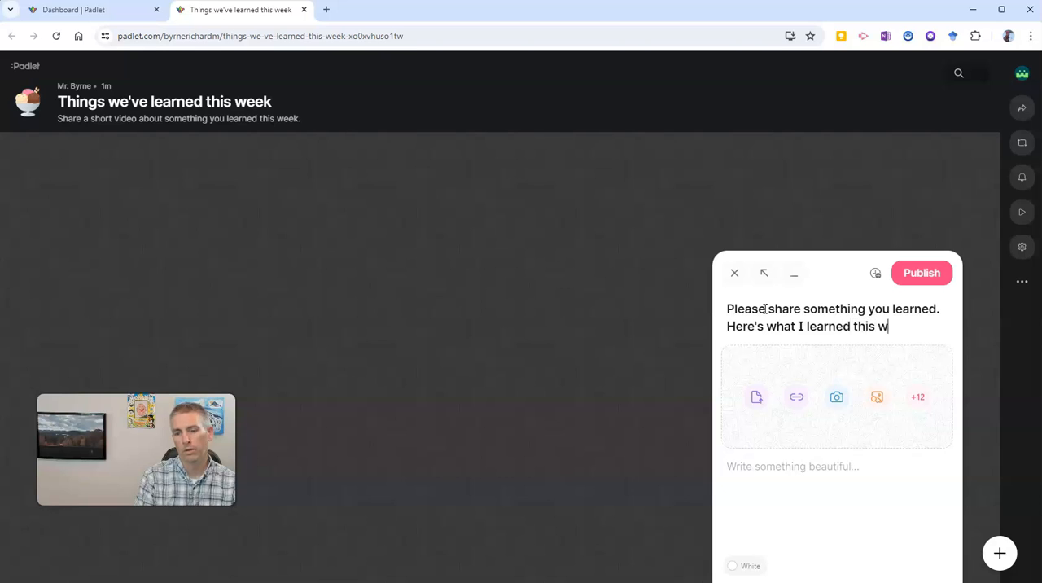
text(eek...)
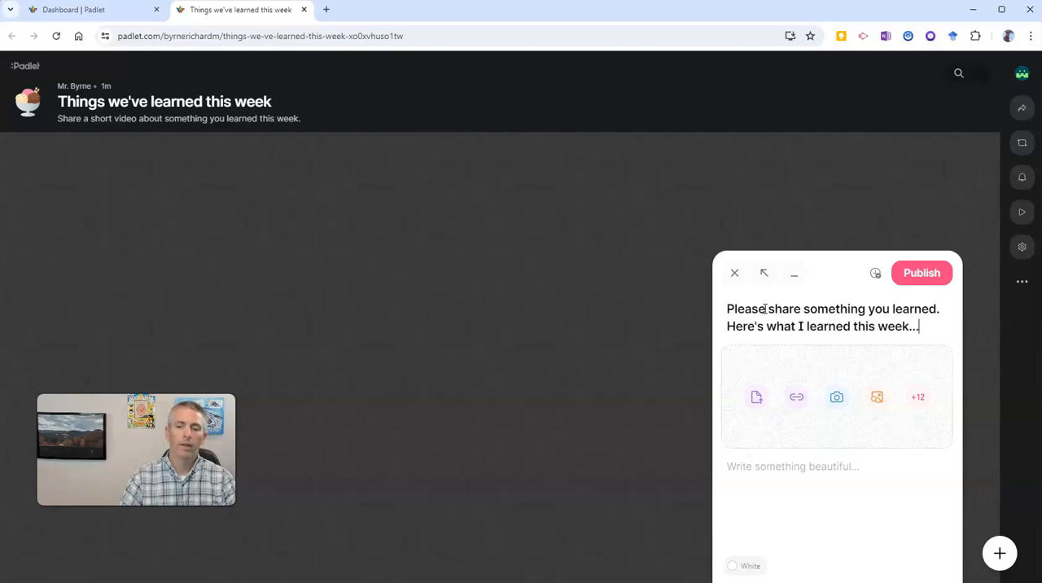
mouse_move(837, 397)
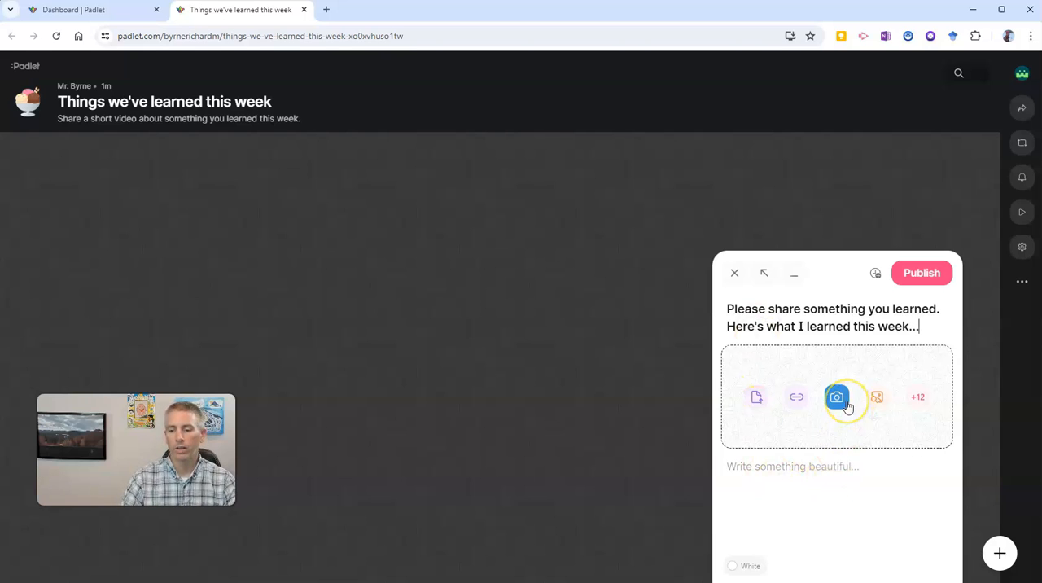
mouse_move(837, 398)
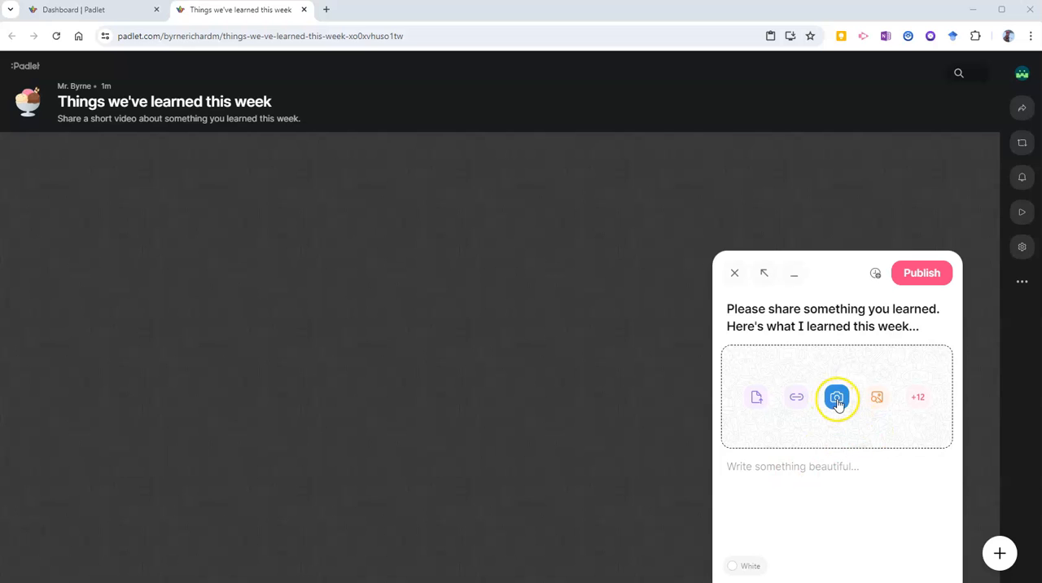
click(837, 397)
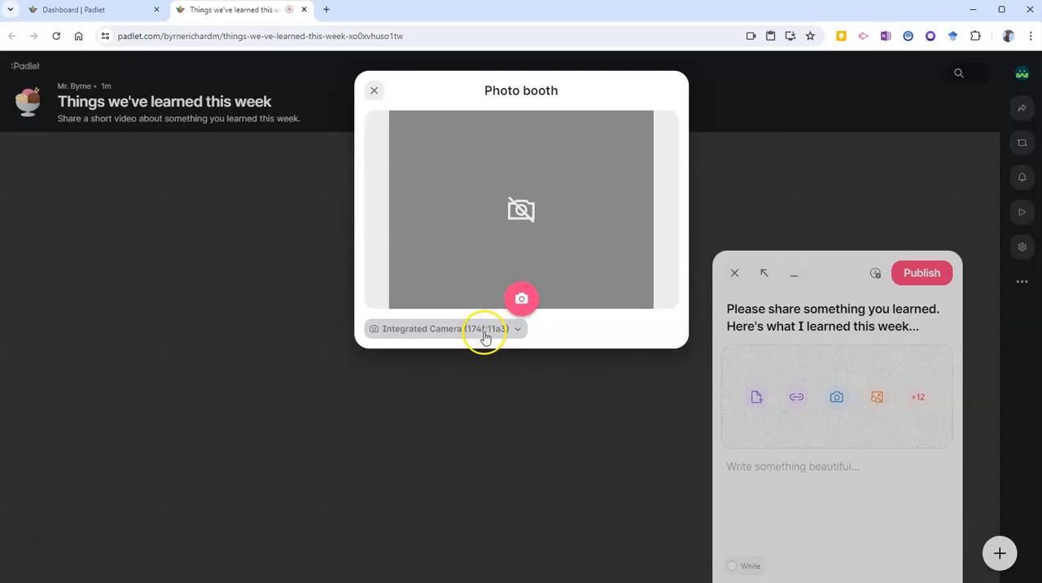
click(485, 329)
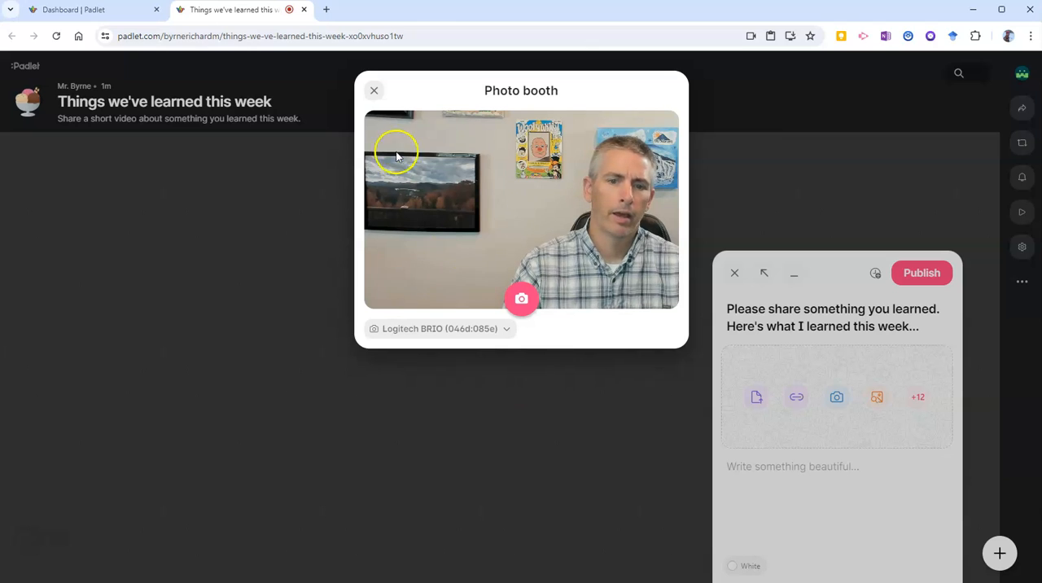
click(374, 90)
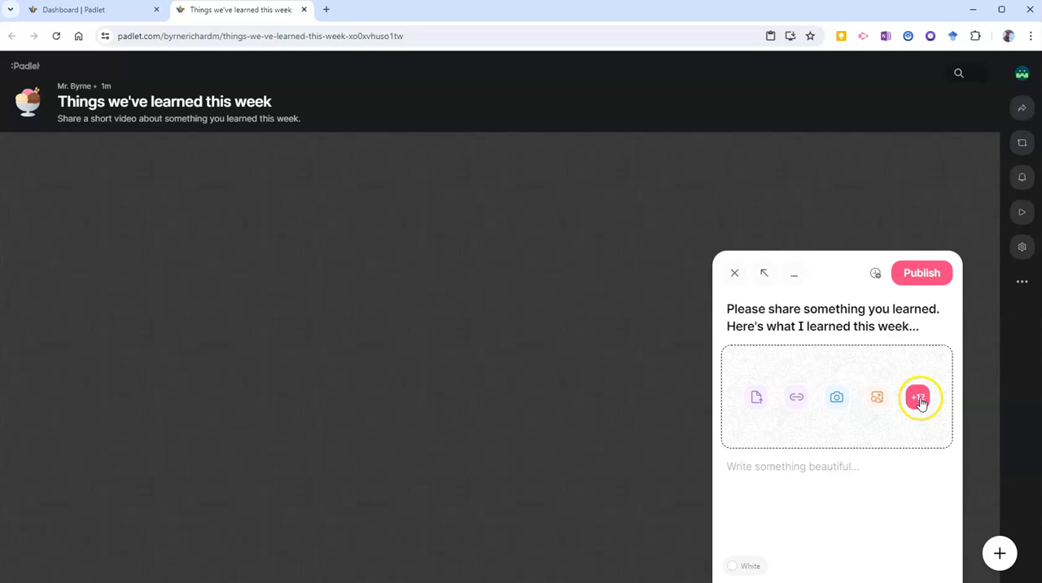
mouse_move(918, 398)
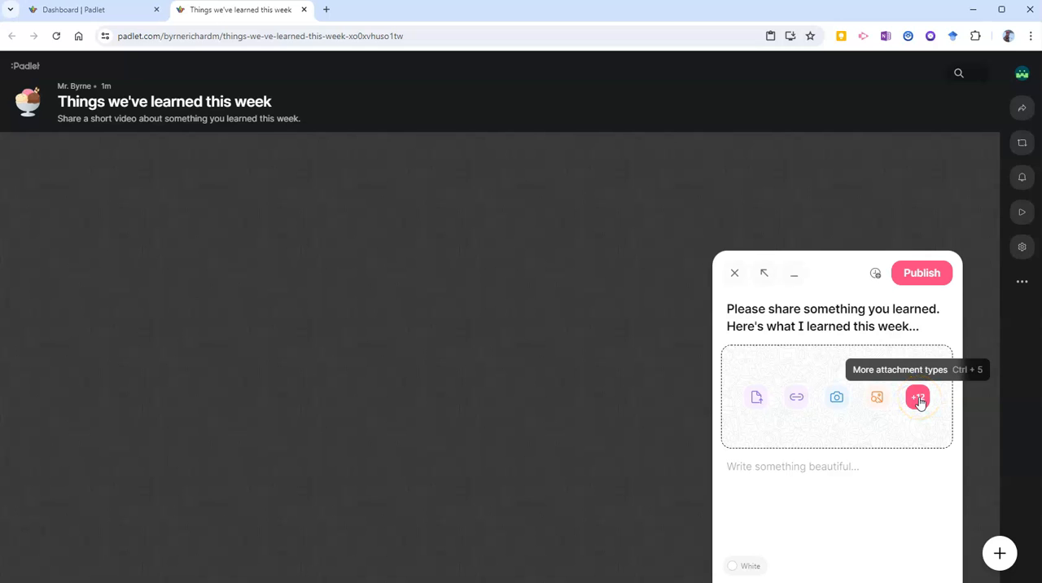
Choose the Video recorder from the extra attachment types
click(918, 397)
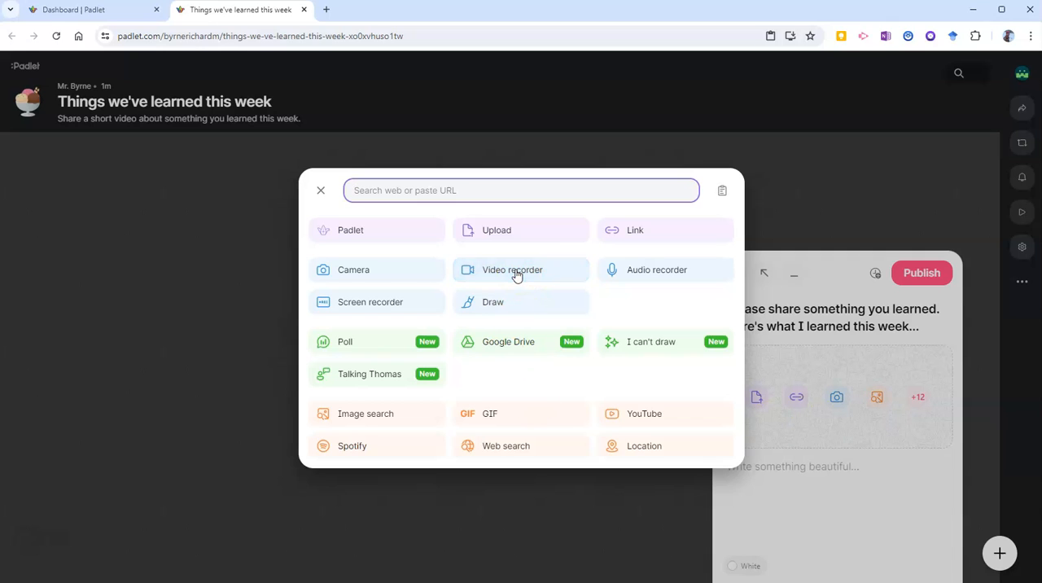
mouse_move(627, 271)
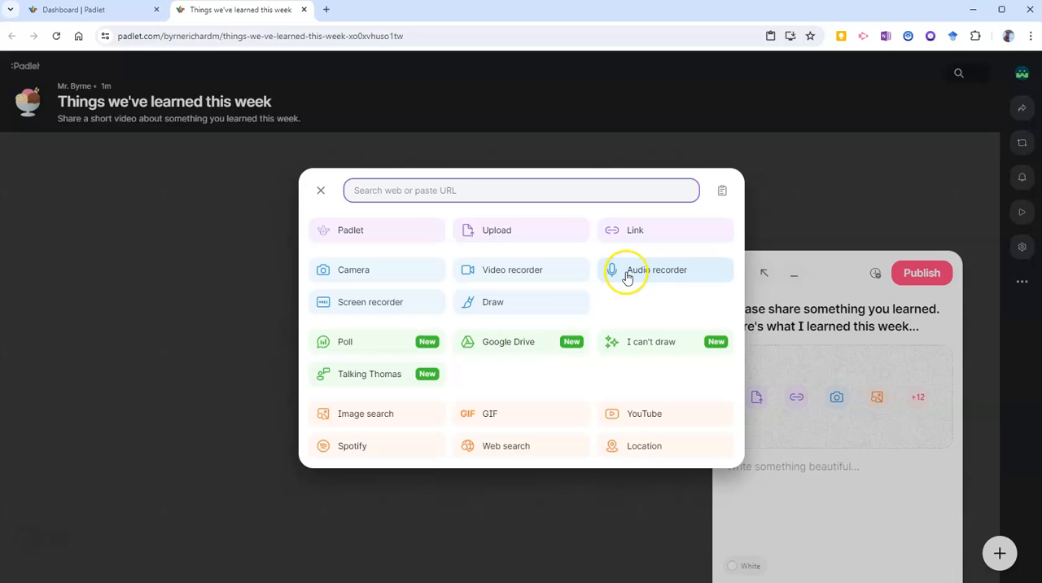
mouse_move(511, 271)
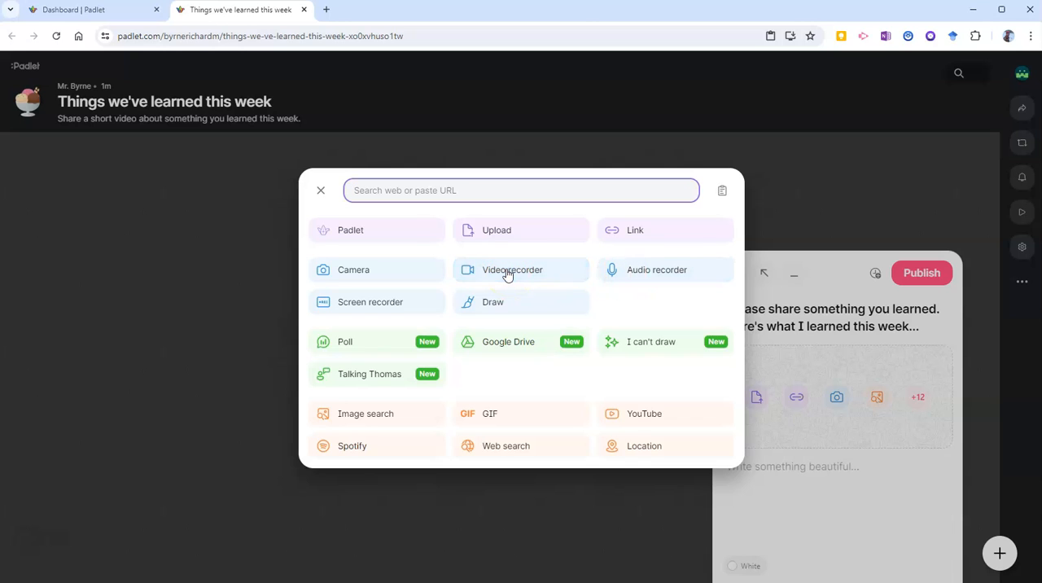
click(511, 270)
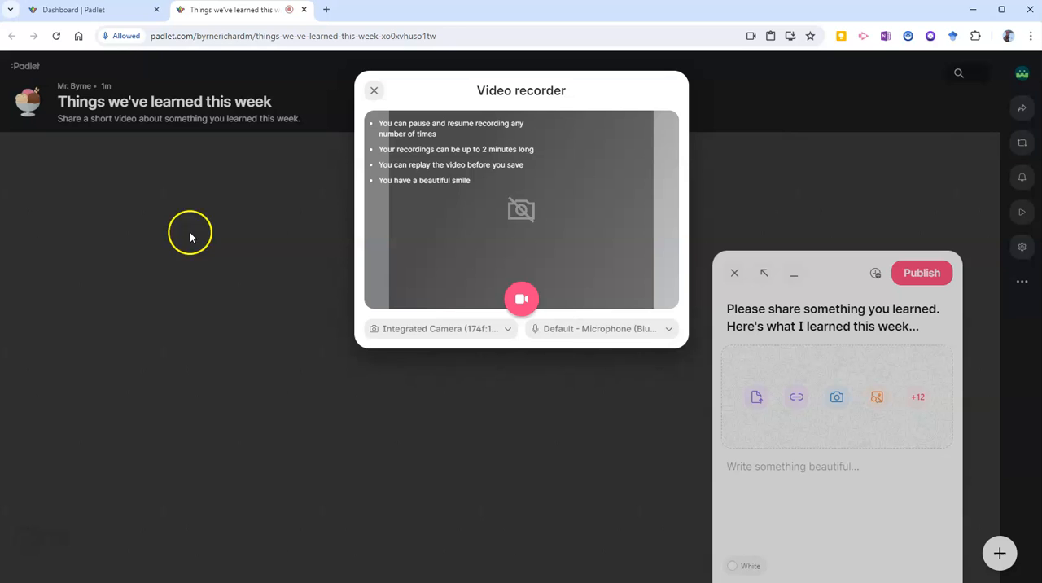
Record a roughly 12-second clip with the Logitech BRIO camera and pause it
click(440, 329)
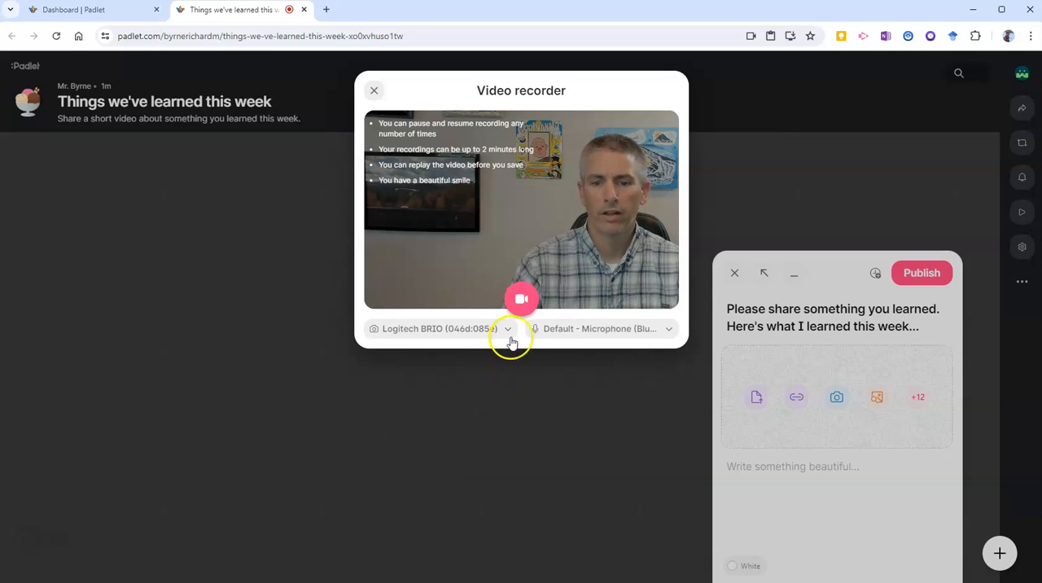
mouse_move(521, 300)
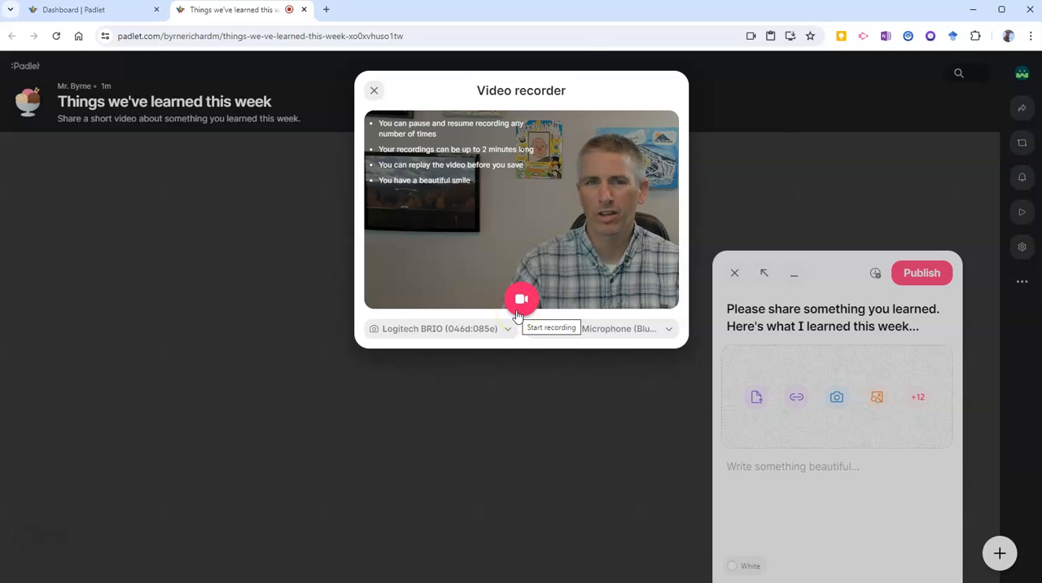
click(521, 299)
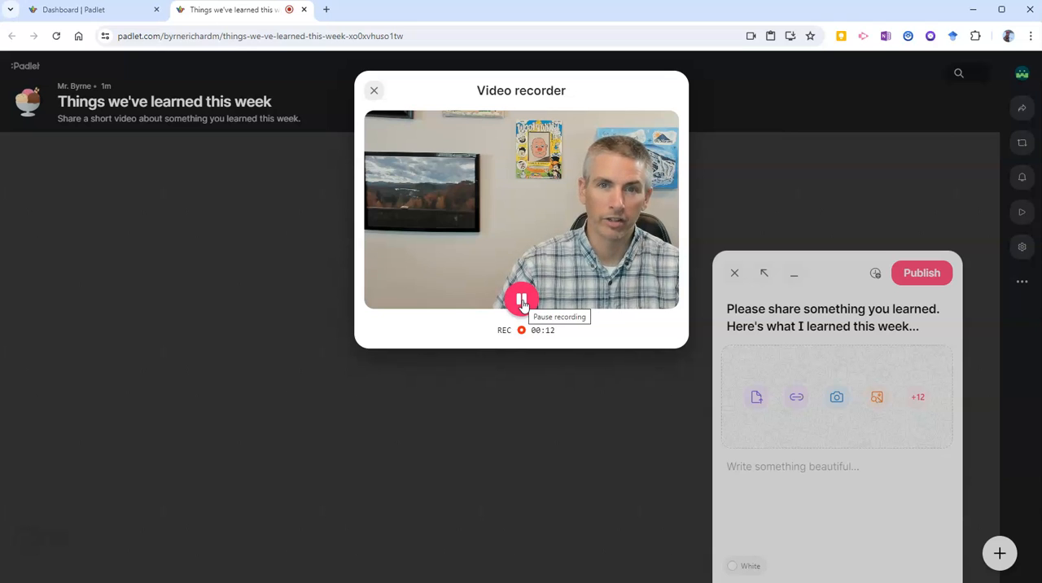
click(521, 300)
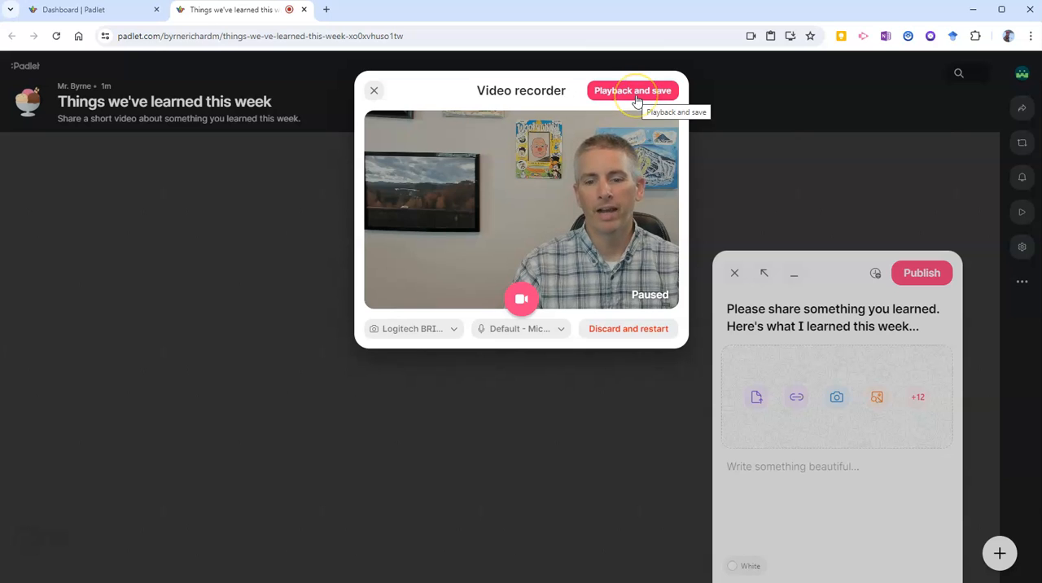
Play back the recording and save it to the post draft
click(632, 90)
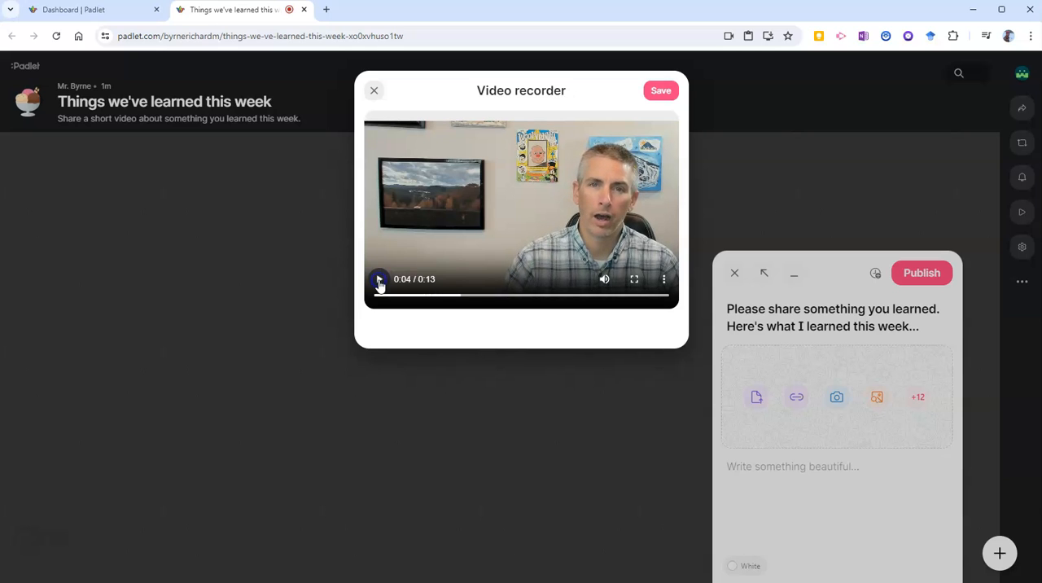
click(661, 90)
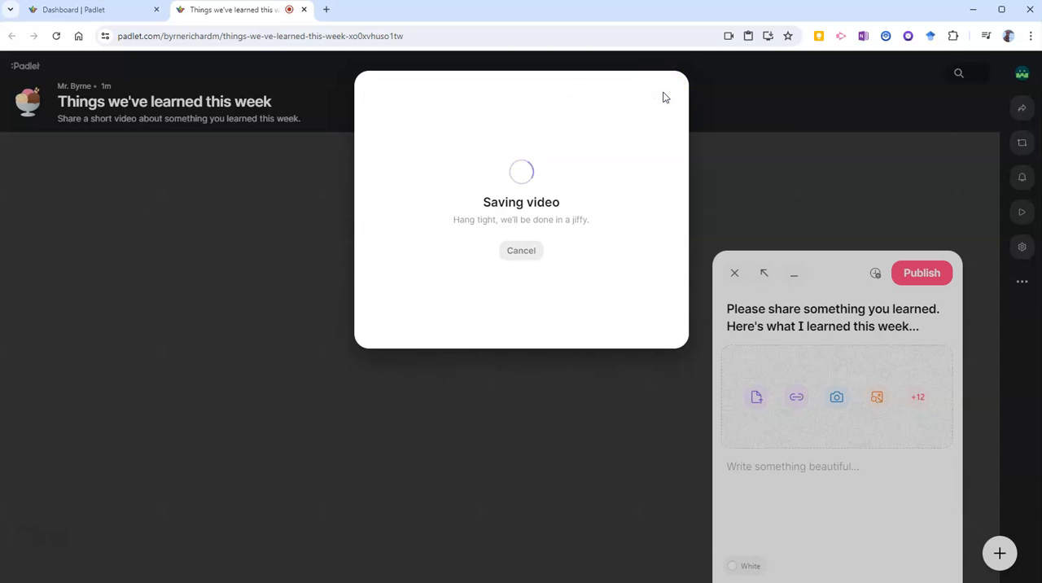
mouse_move(837, 368)
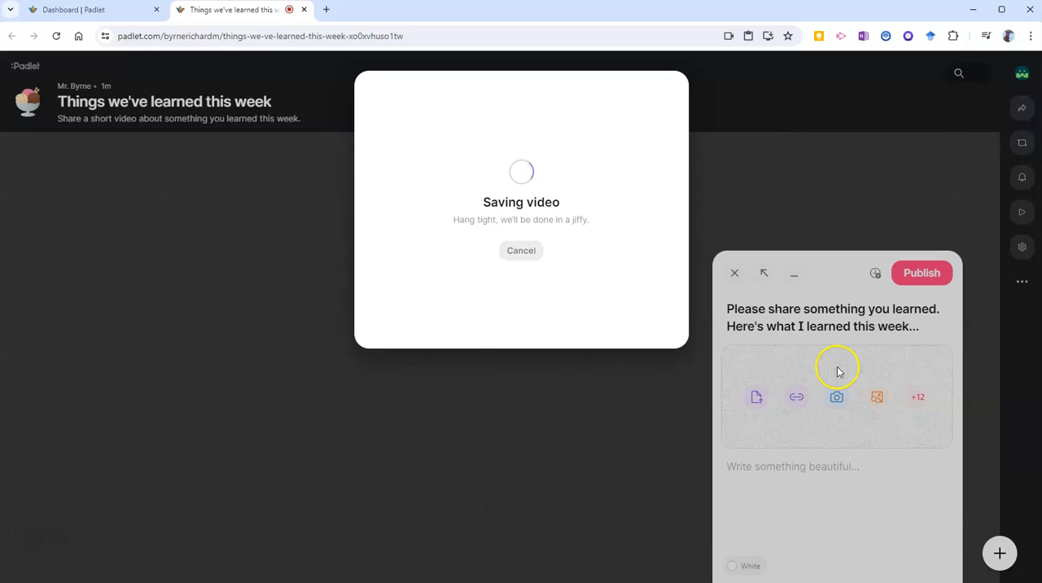
mouse_move(824, 350)
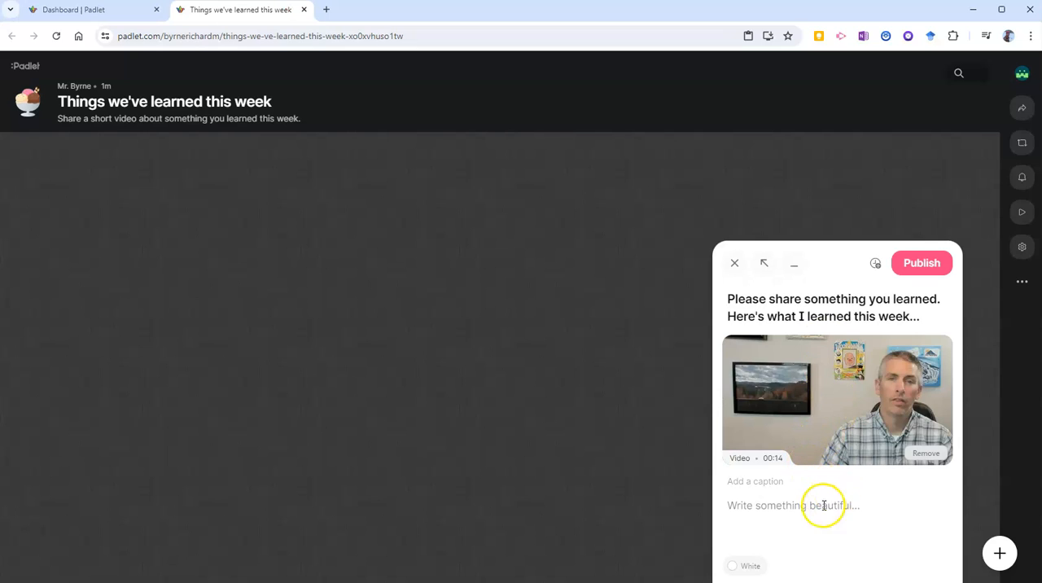
mouse_move(824, 505)
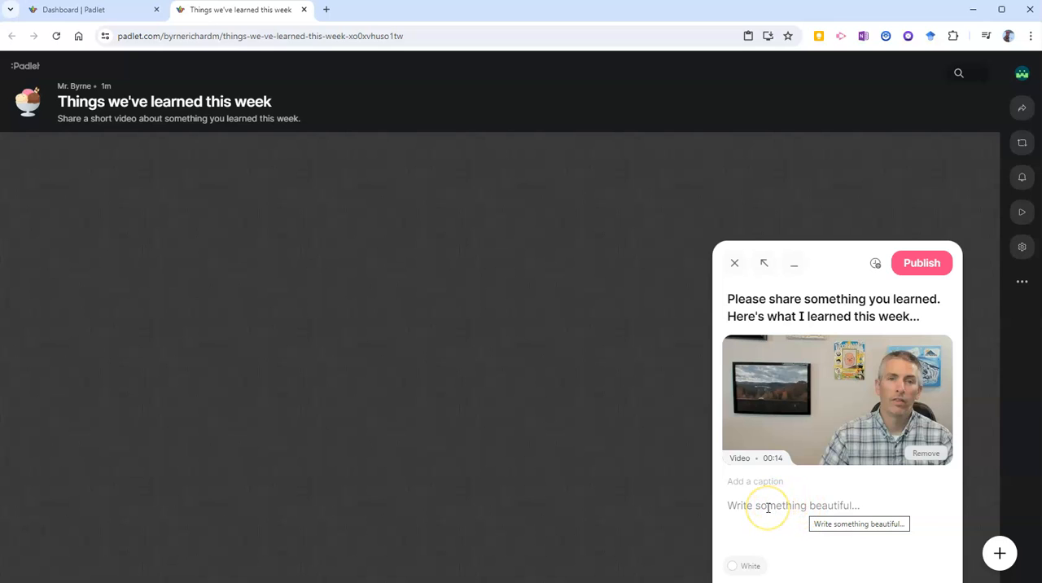
mouse_move(921, 263)
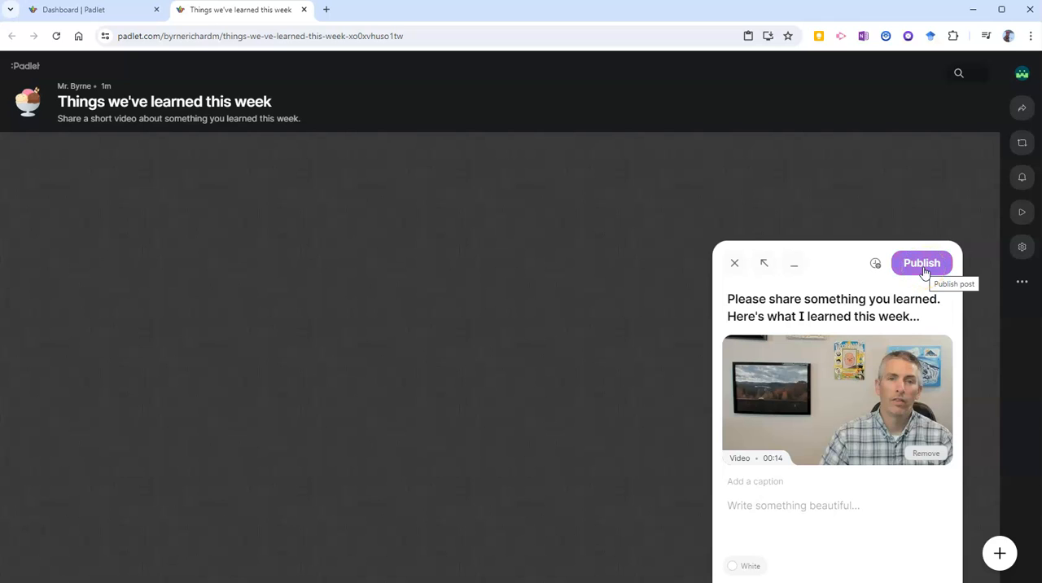
Publish the video post to the wall
click(921, 262)
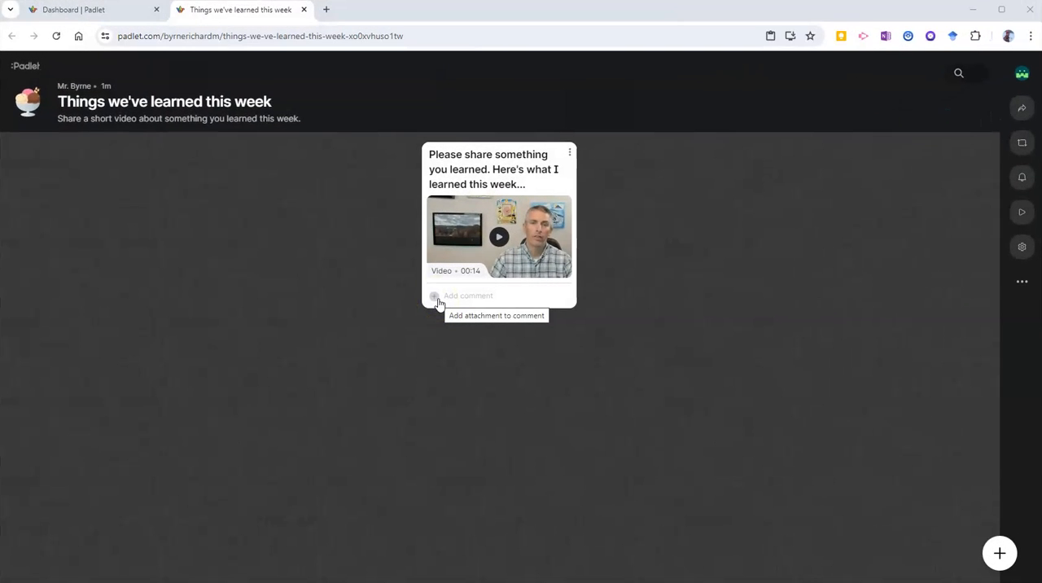
click(433, 296)
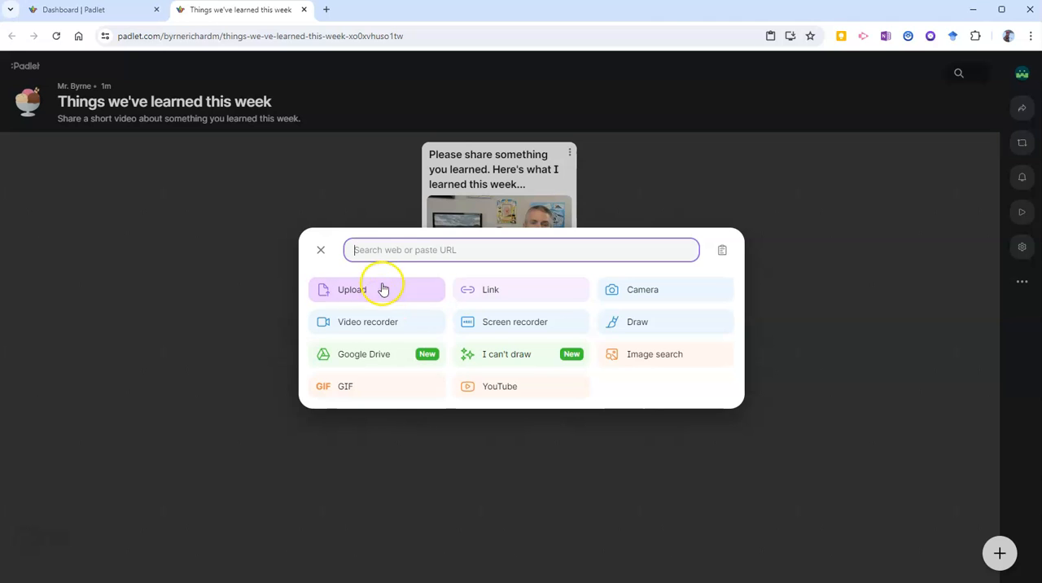
mouse_move(368, 322)
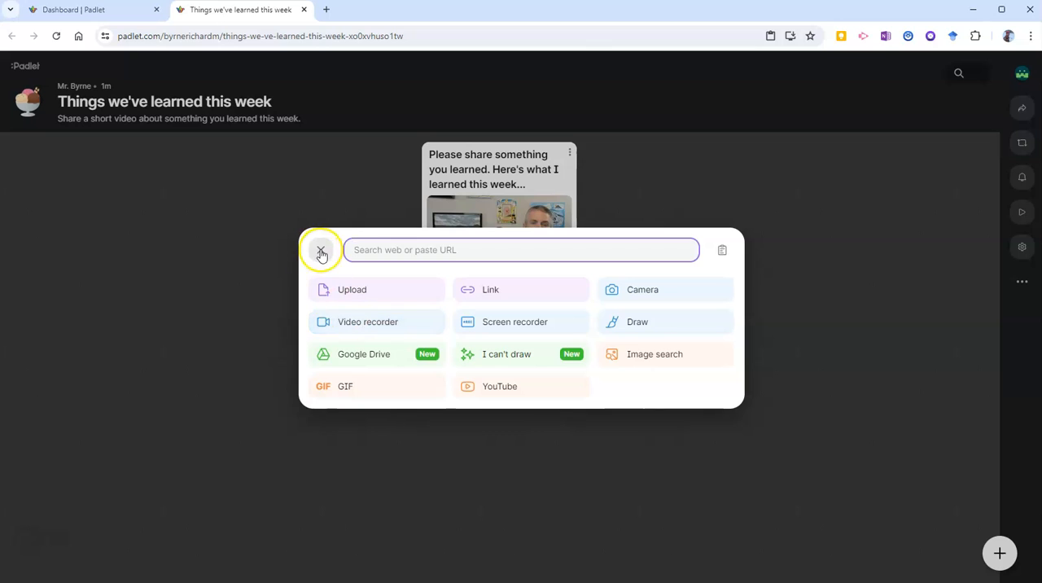
click(320, 251)
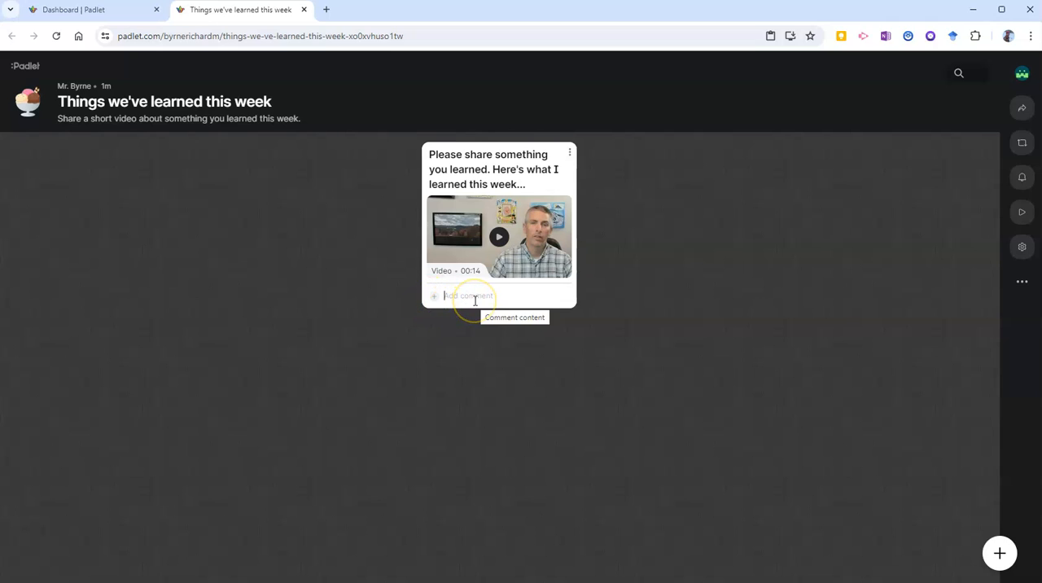
mouse_move(615, 465)
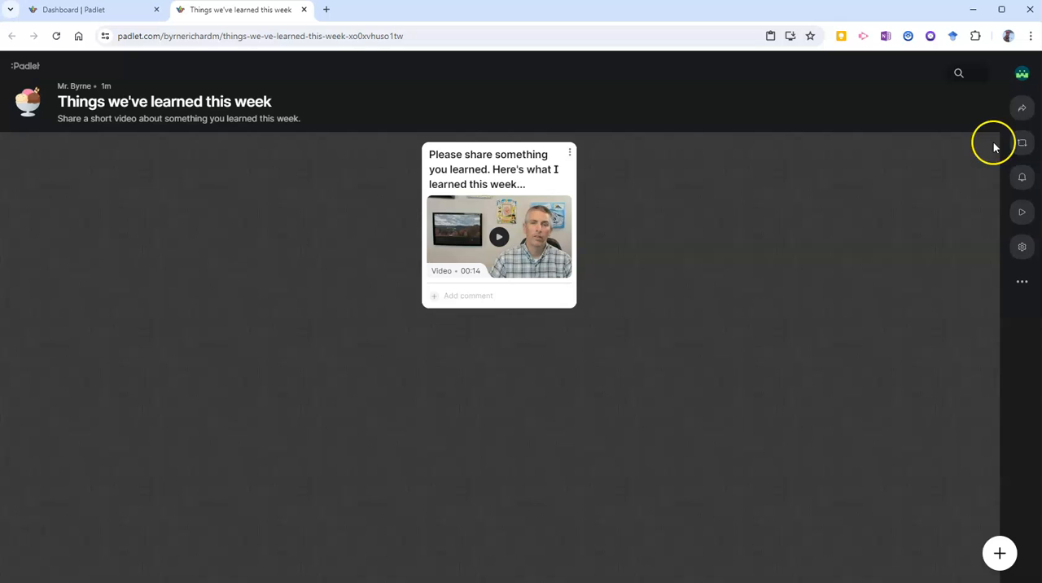
mouse_move(1023, 107)
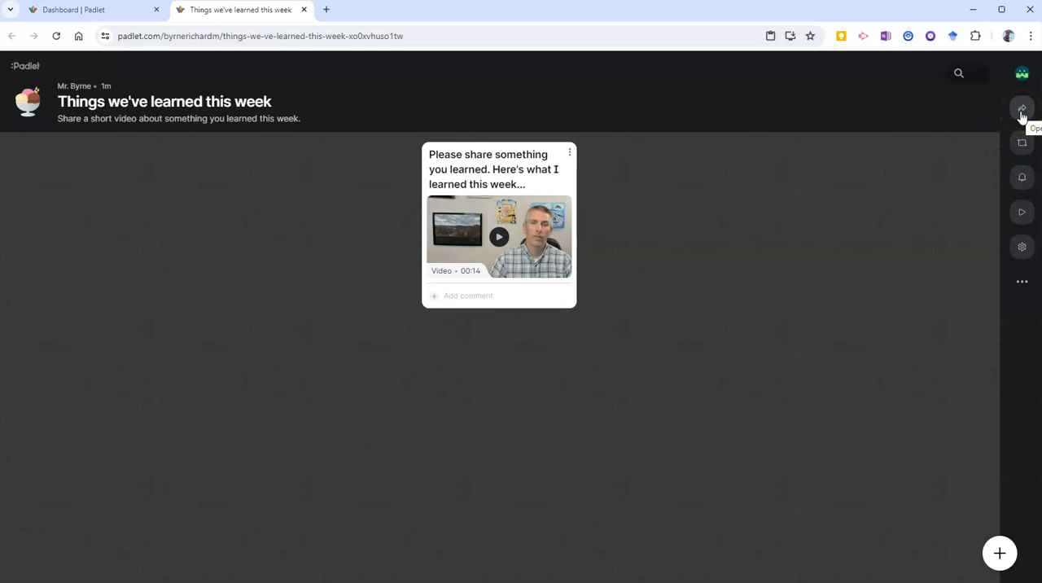
Review sharing with visitor permission Writer and link privacy Secret, and copy the wall link
click(1021, 108)
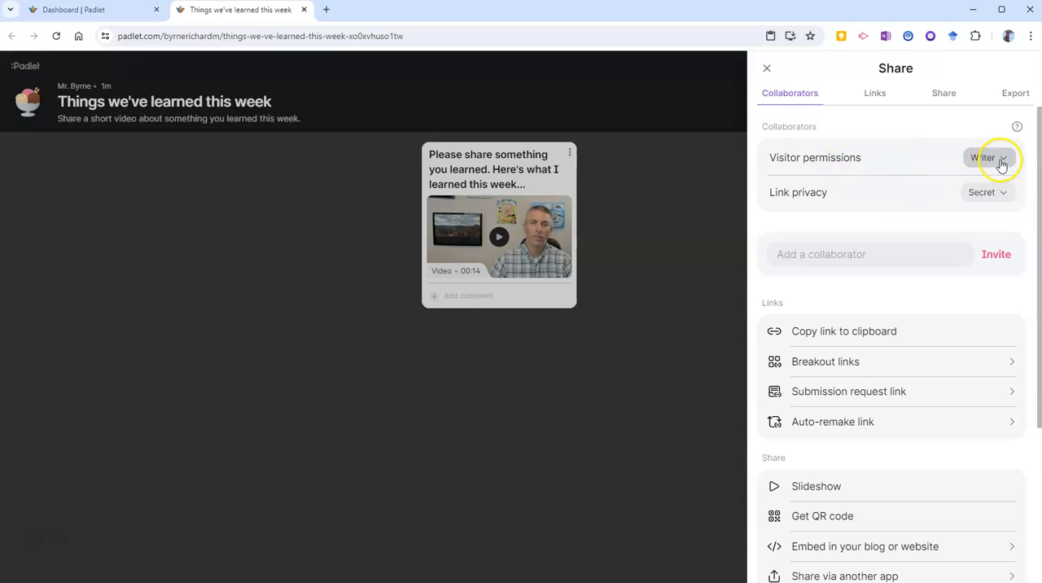
click(987, 156)
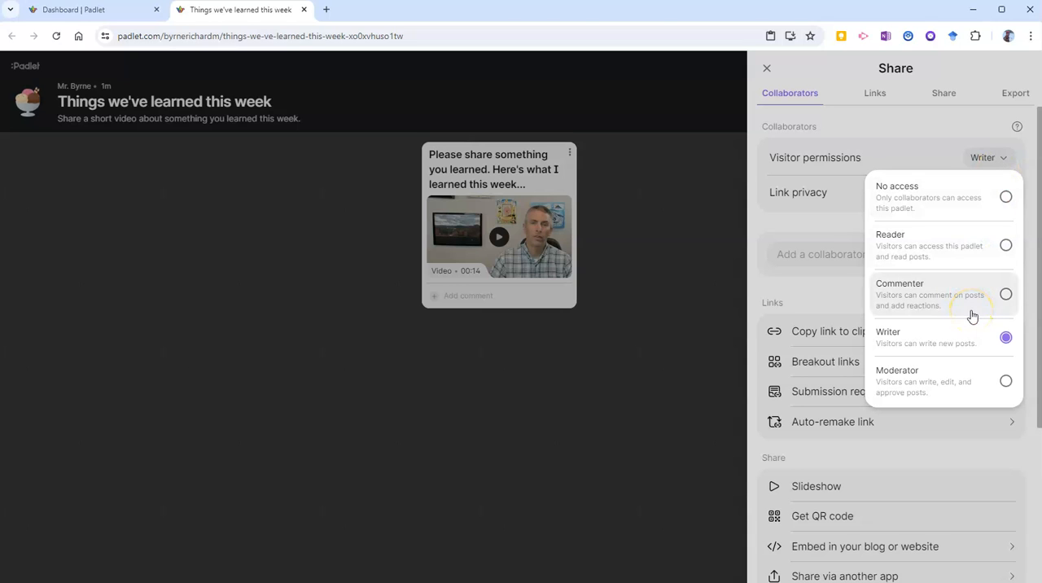
mouse_move(973, 308)
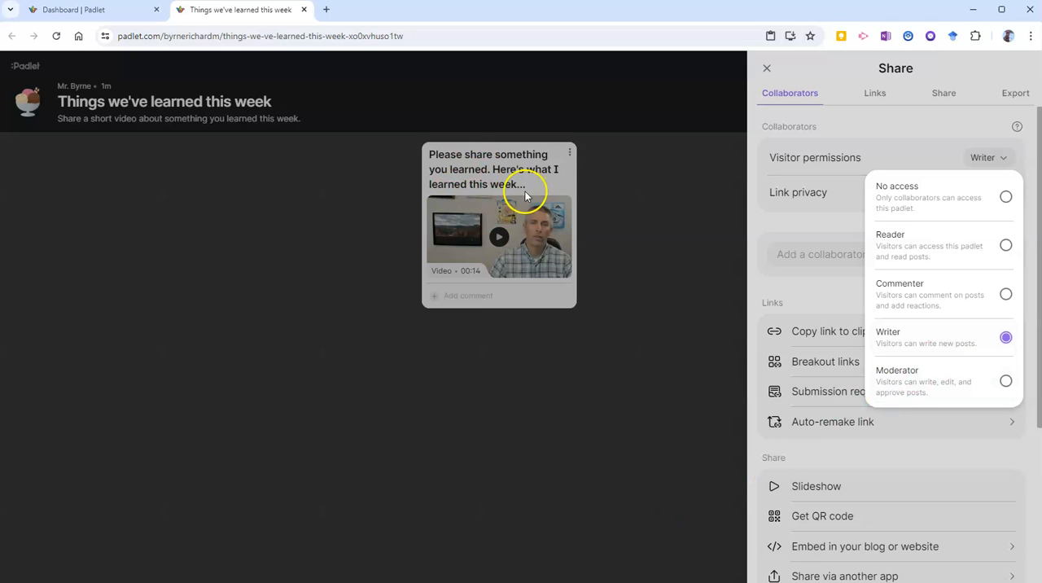
mouse_move(511, 215)
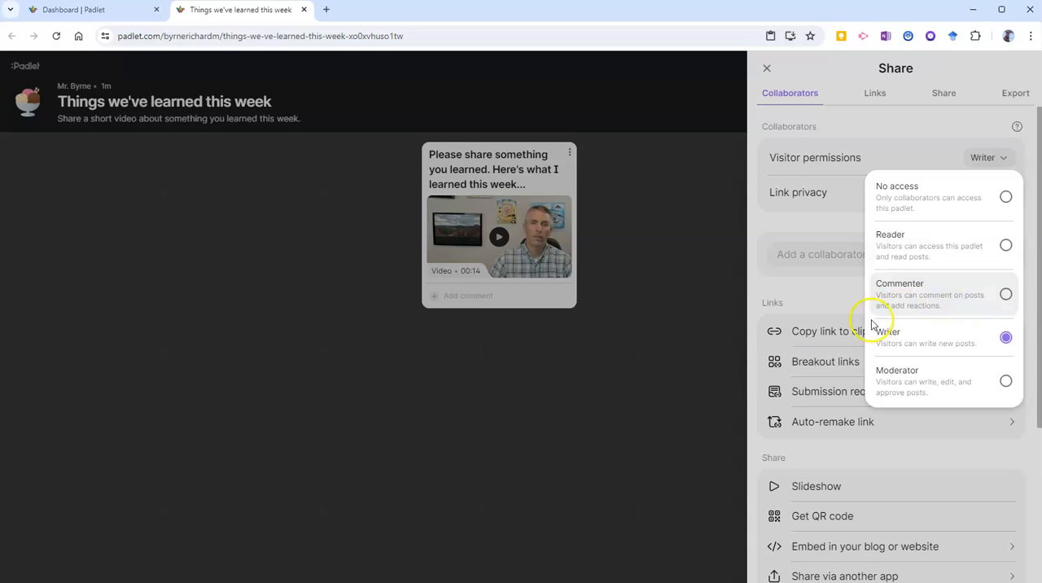
mouse_move(454, 306)
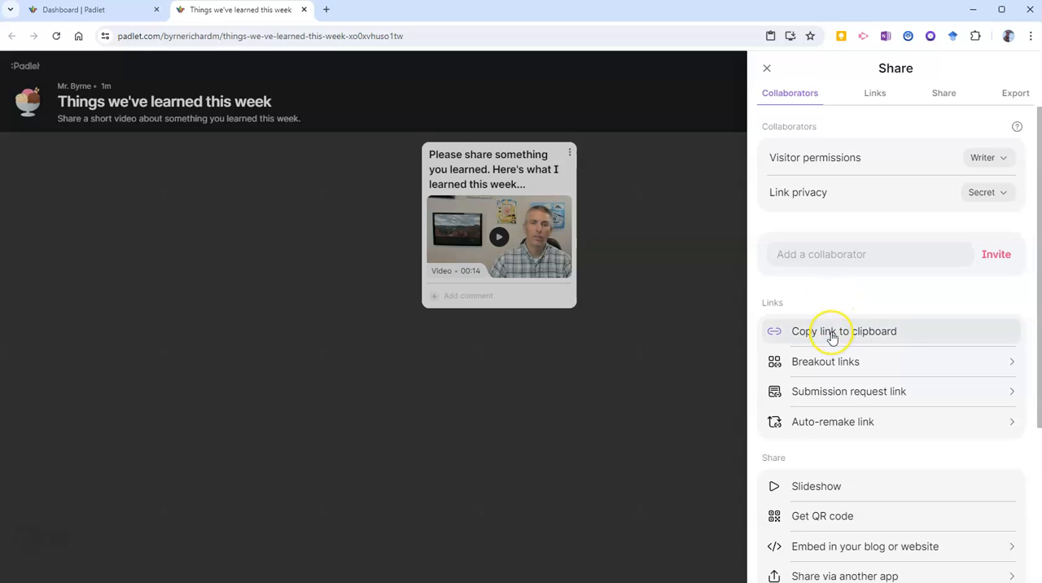
mouse_move(844, 330)
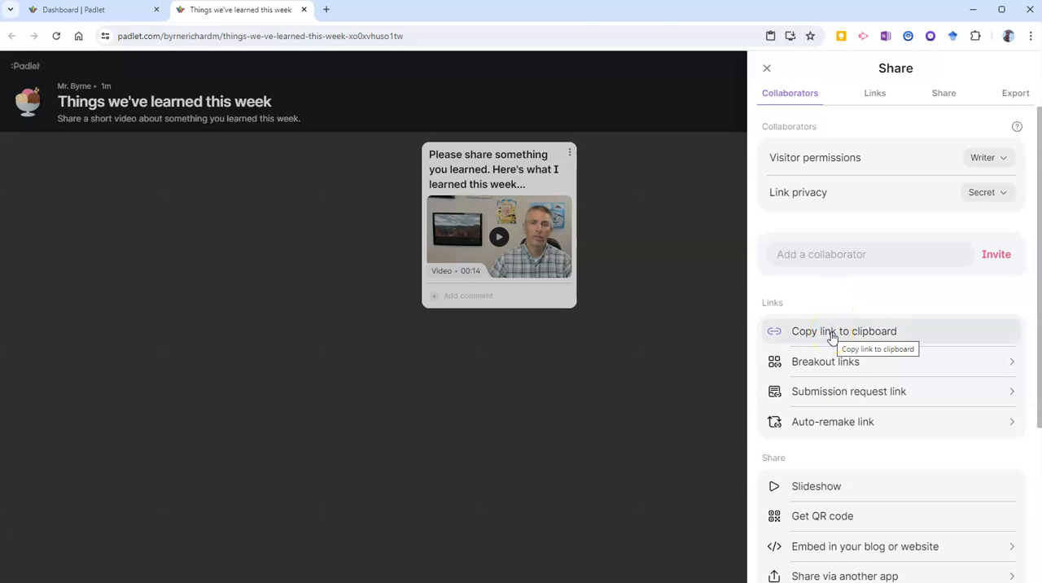
click(844, 330)
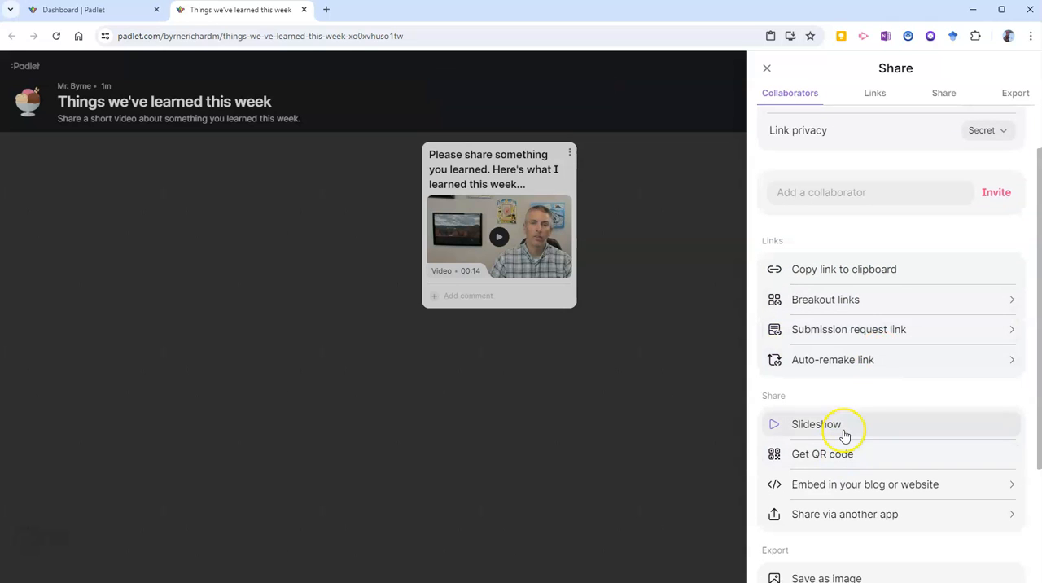
scroll(down, 3)
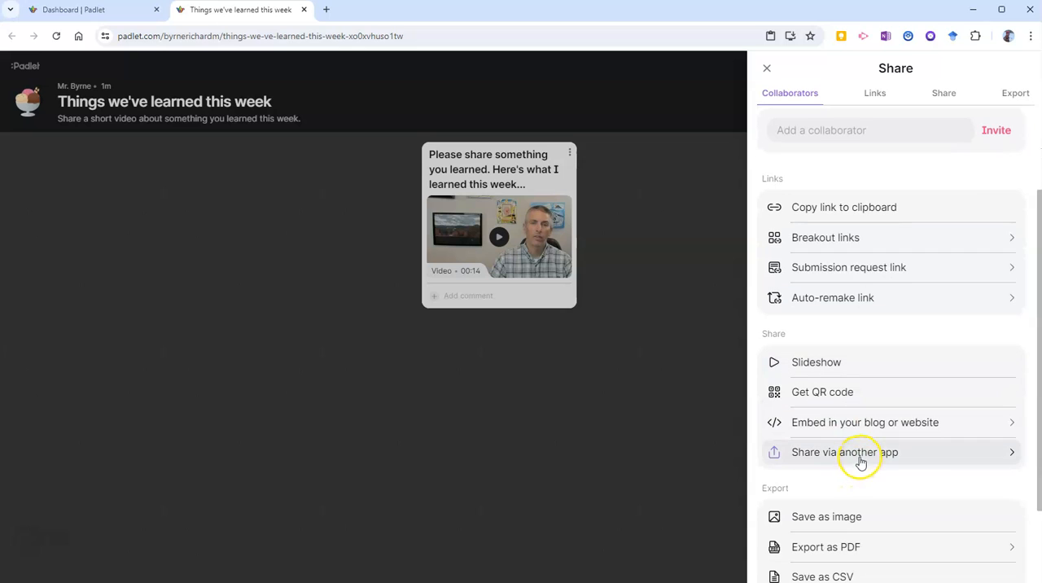
mouse_move(853, 427)
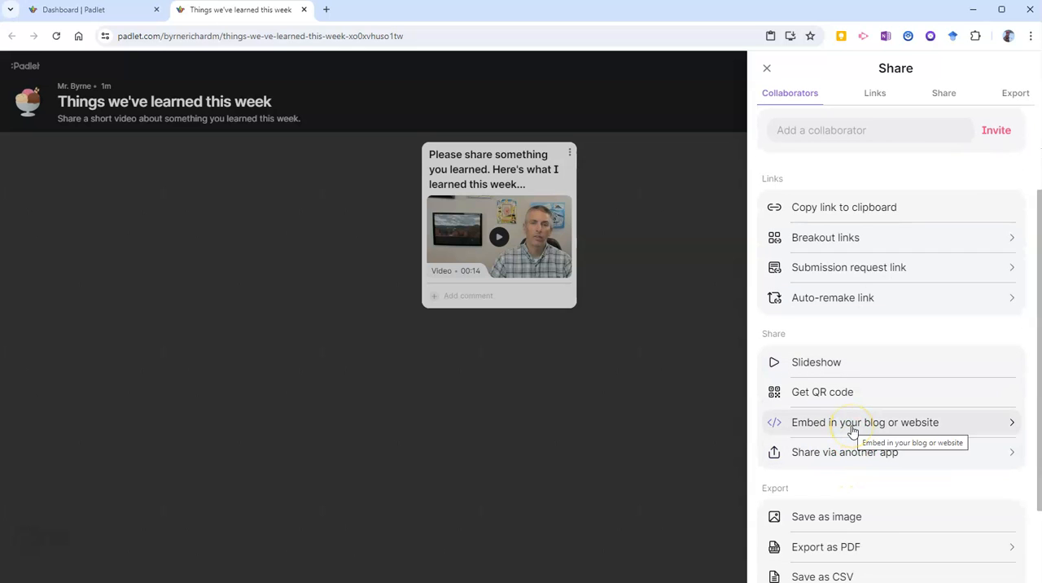
mouse_move(669, 440)
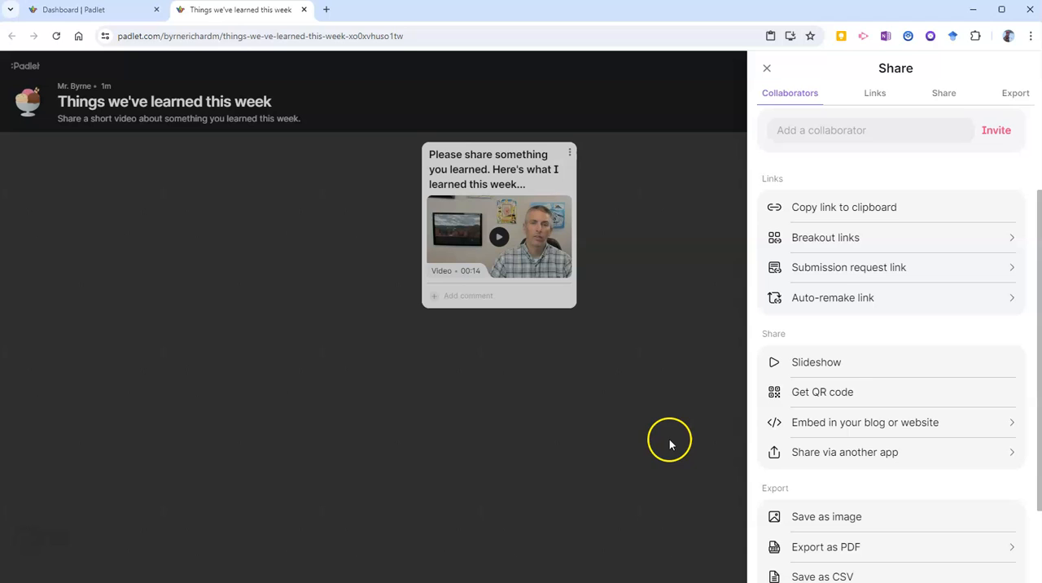
mouse_move(602, 394)
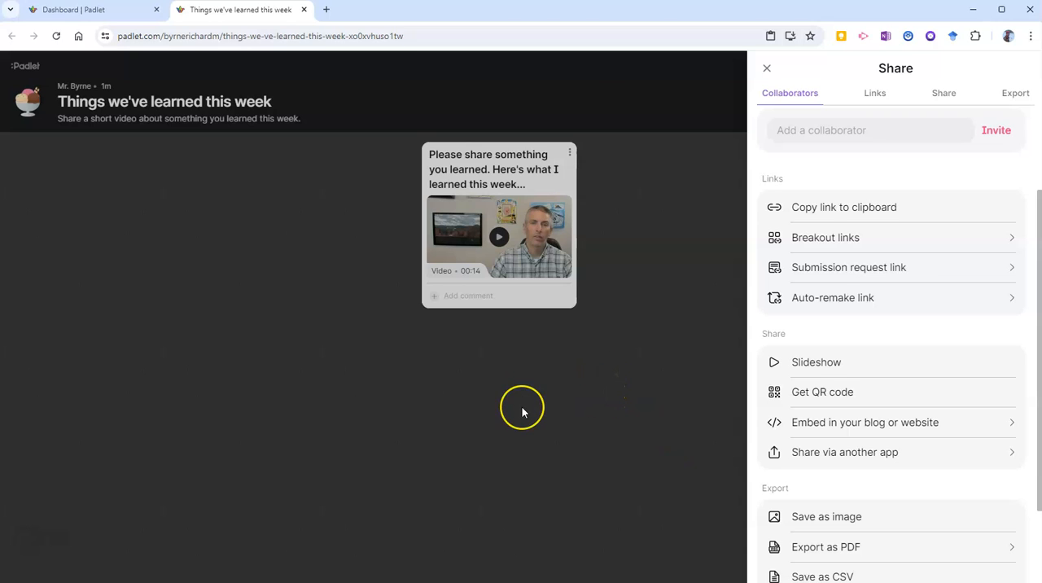
mouse_move(267, 531)
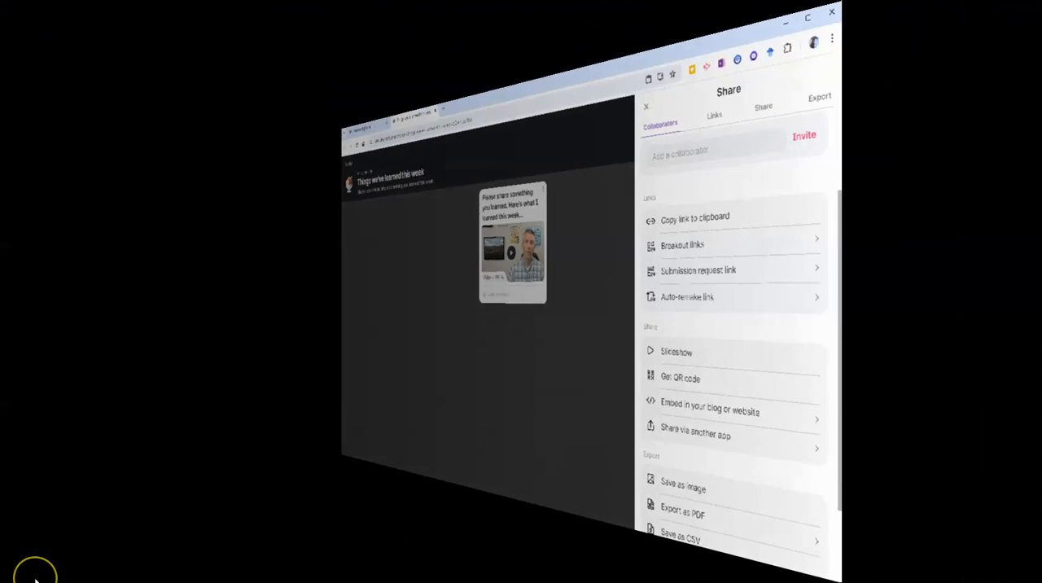
click(645, 108)
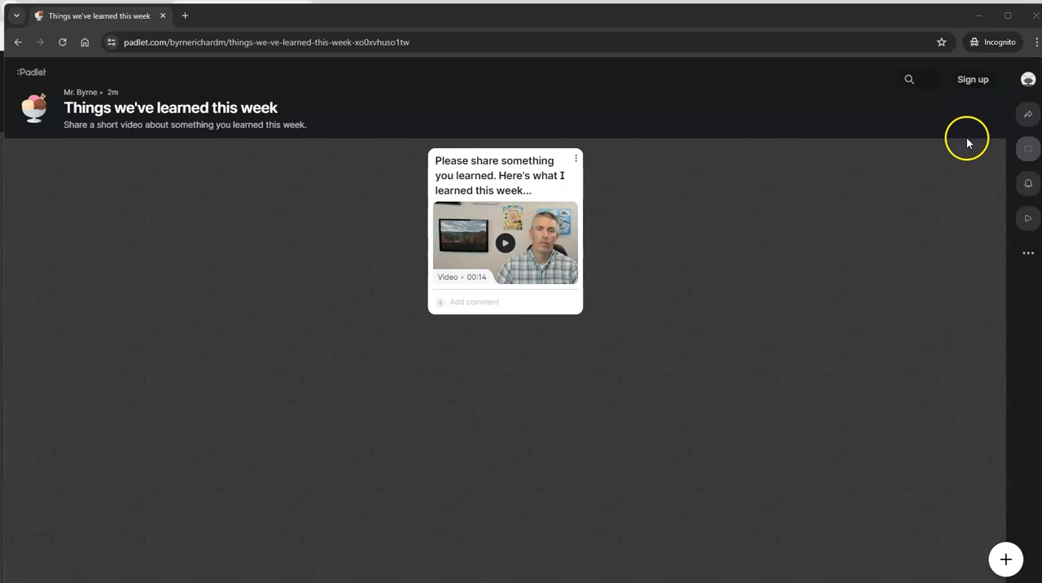
mouse_move(997, 133)
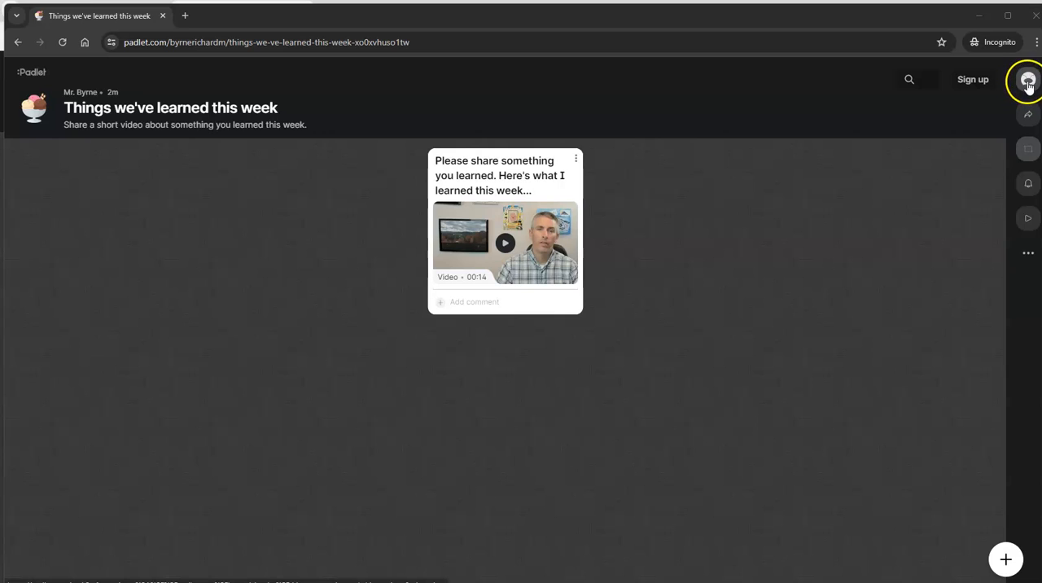
mouse_move(1029, 80)
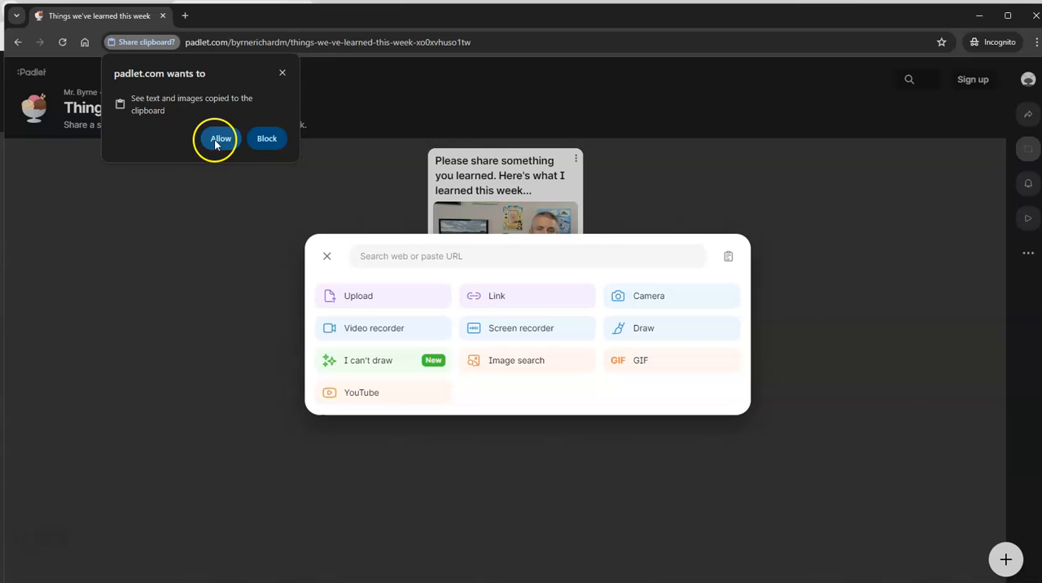
Allow clipboard access in the incognito visitor window
click(220, 137)
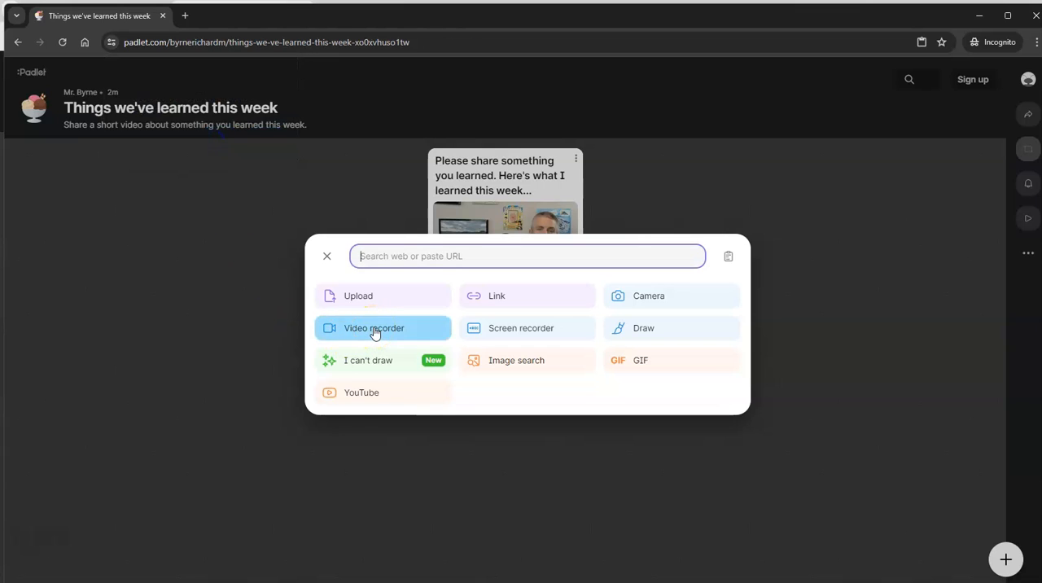
Record a 10-second video comment as a visitor, allowing camera and microphone
click(374, 329)
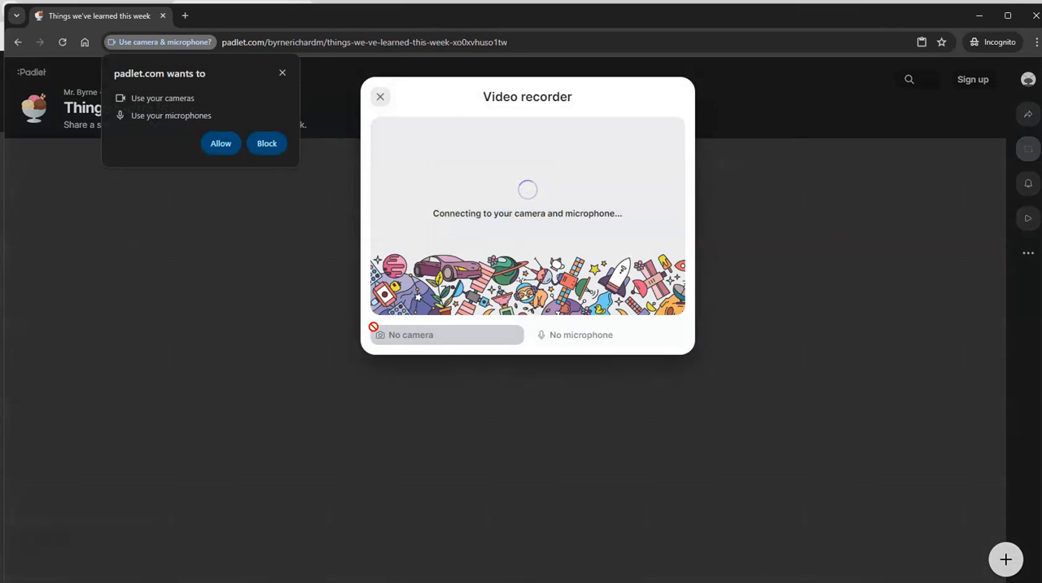
click(222, 144)
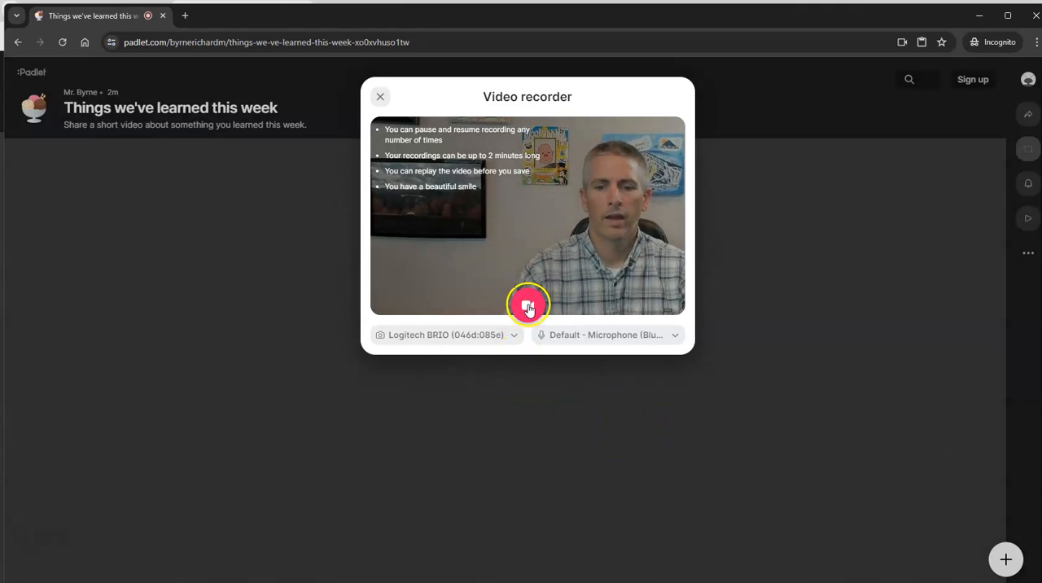
click(527, 306)
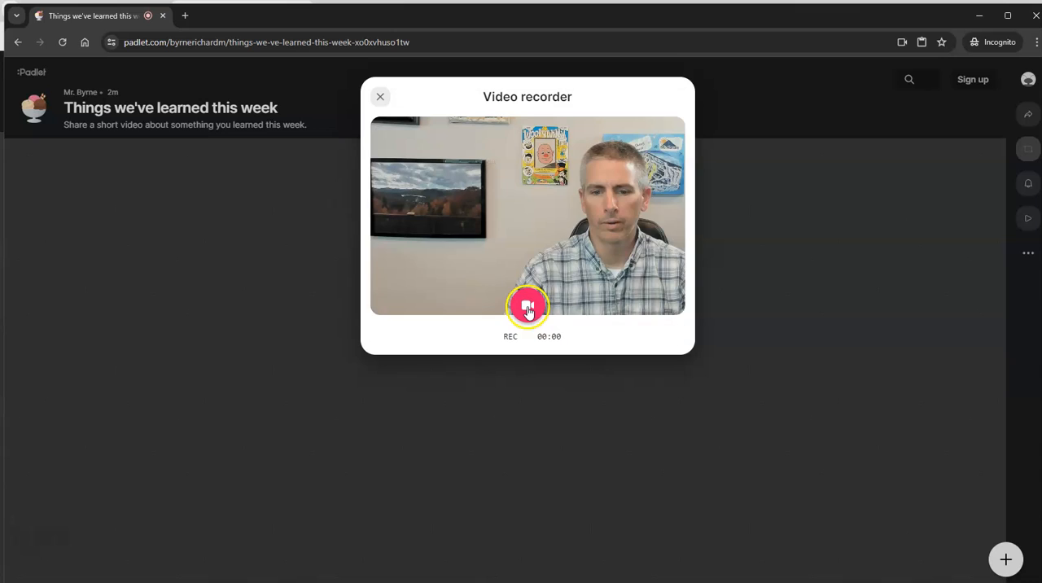
click(527, 306)
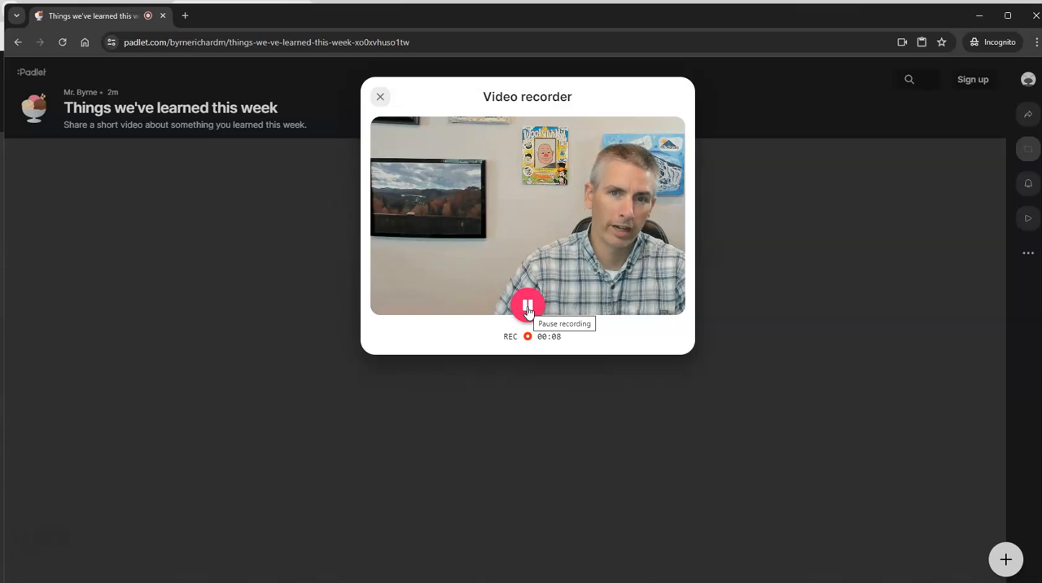
click(527, 306)
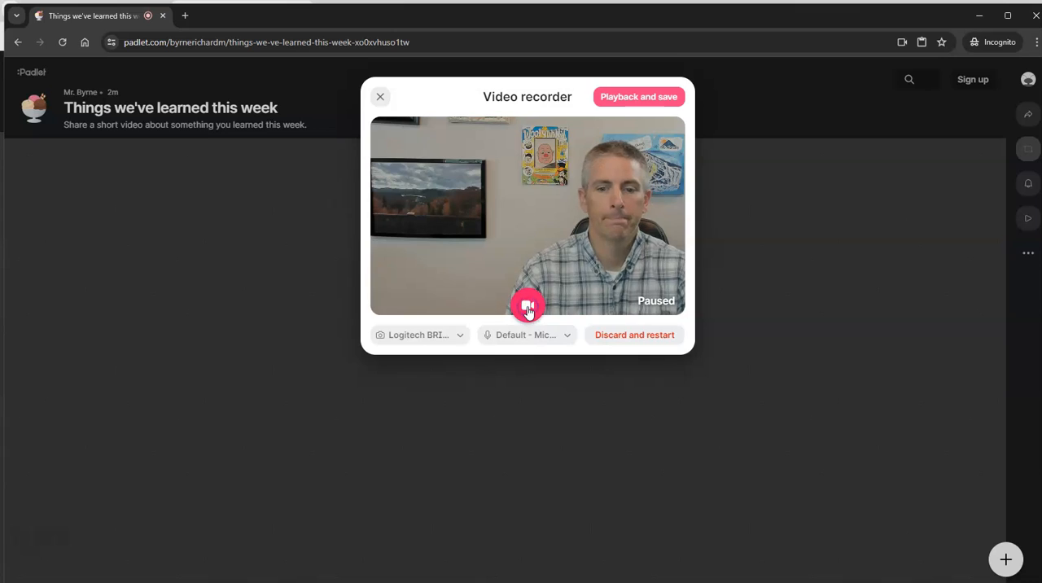
Play back the clip and save it as a comment under the video post
click(638, 96)
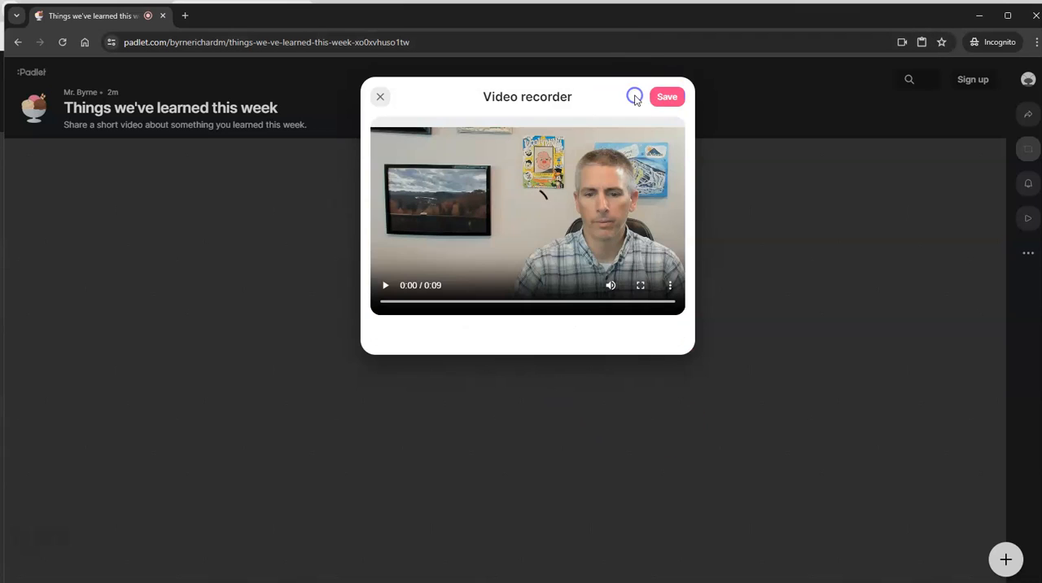
click(667, 96)
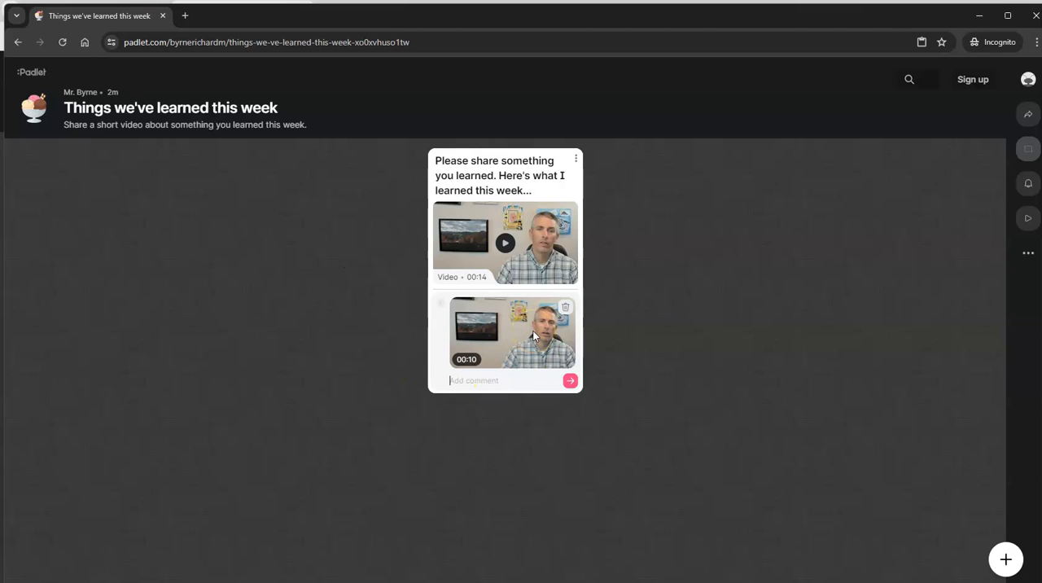
mouse_move(693, 438)
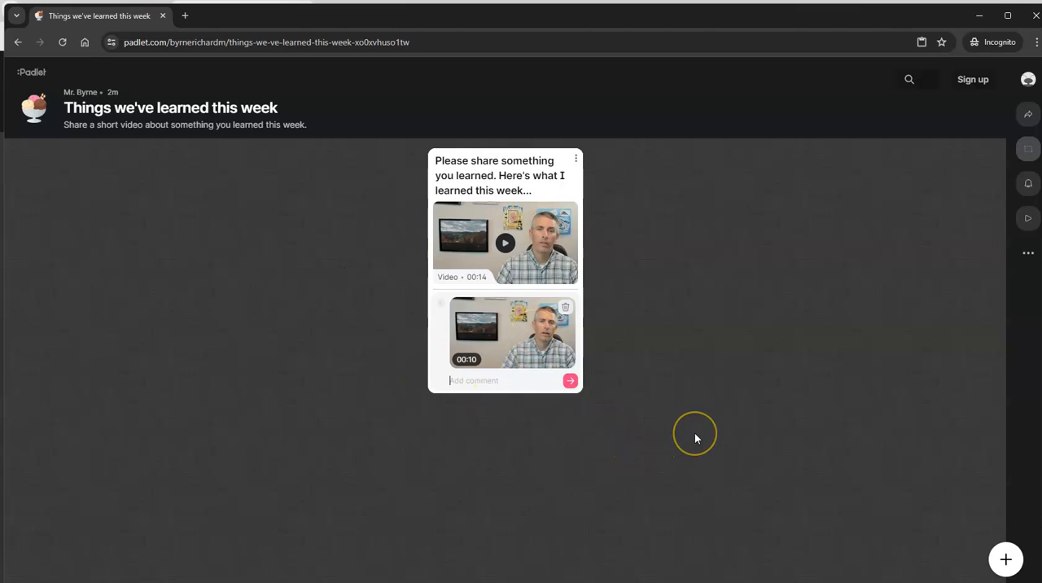
mouse_move(697, 439)
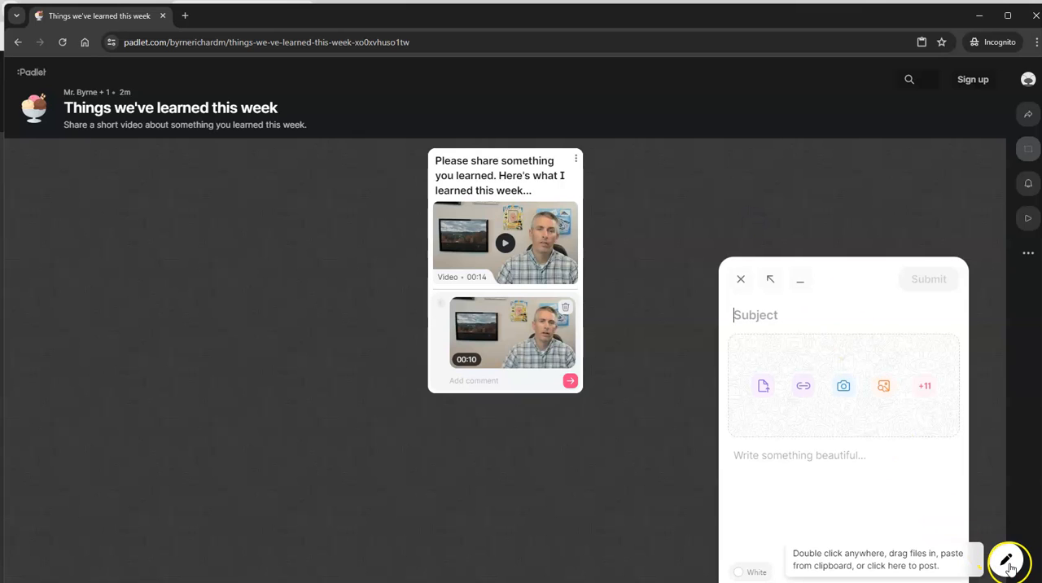
mouse_move(762, 366)
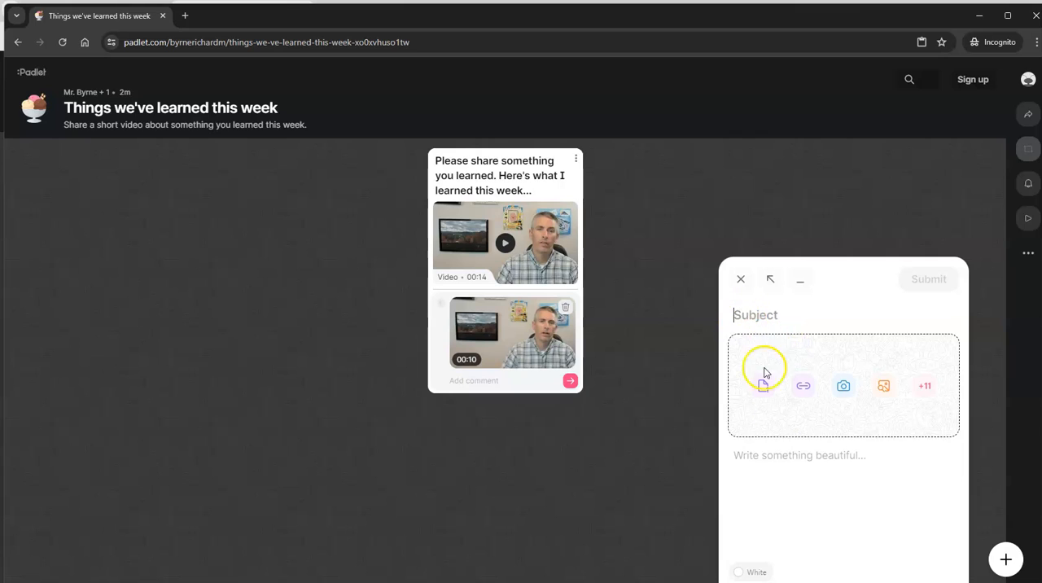
mouse_move(832, 508)
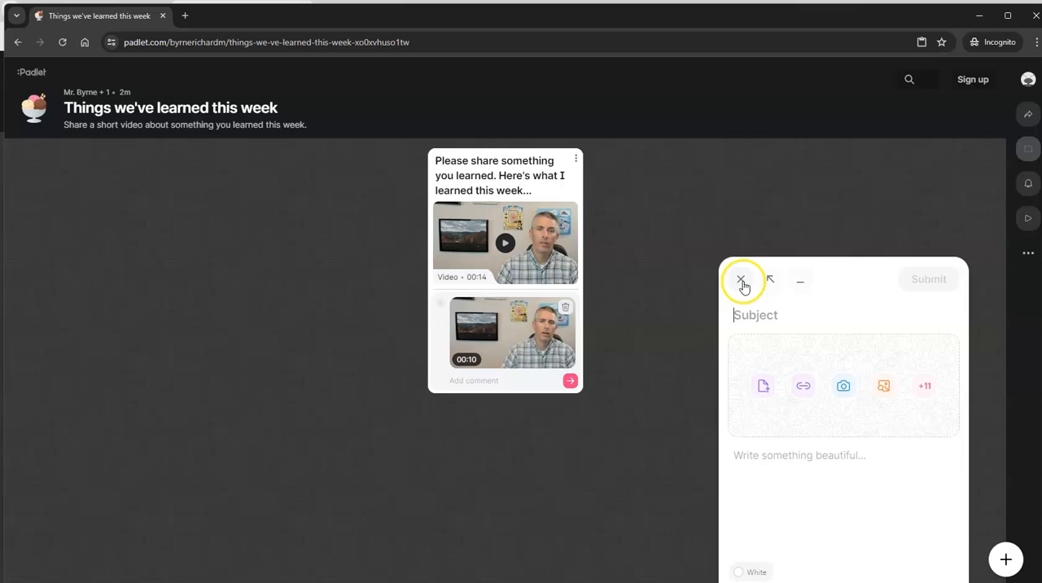
Discard the empty new post draft in the visitor window
click(741, 280)
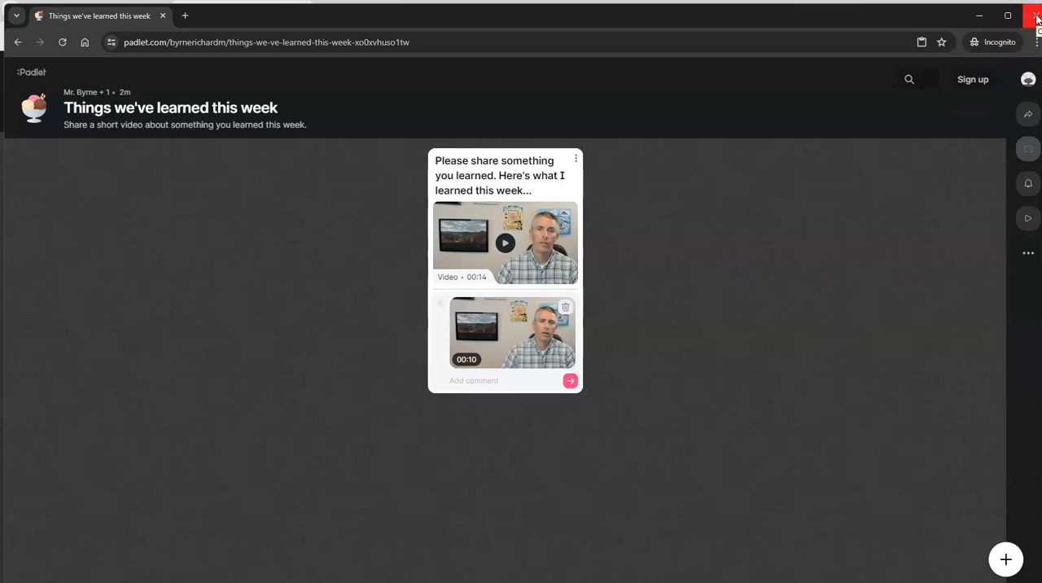
mouse_move(734, 32)
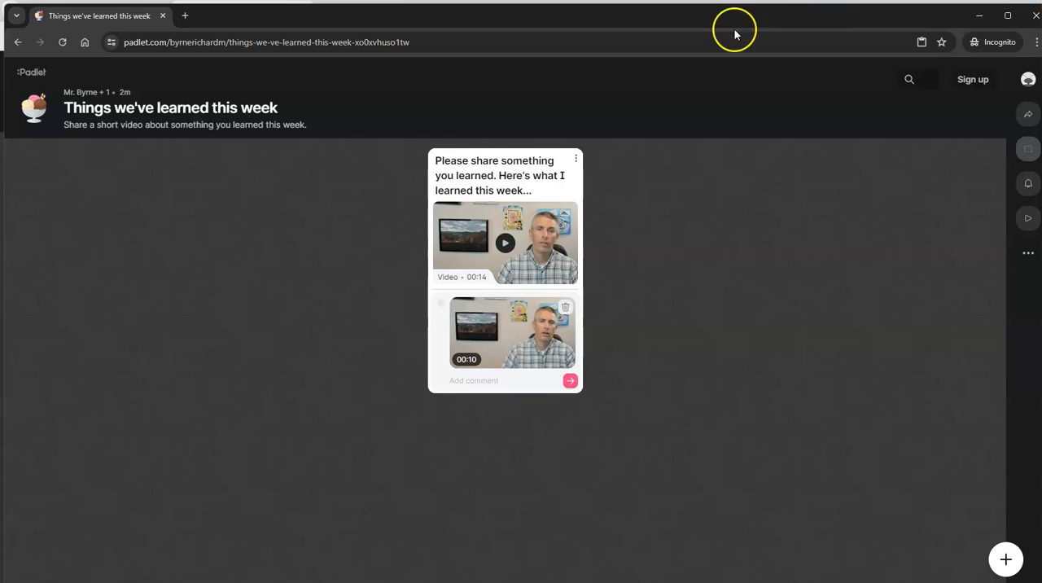
mouse_move(682, 342)
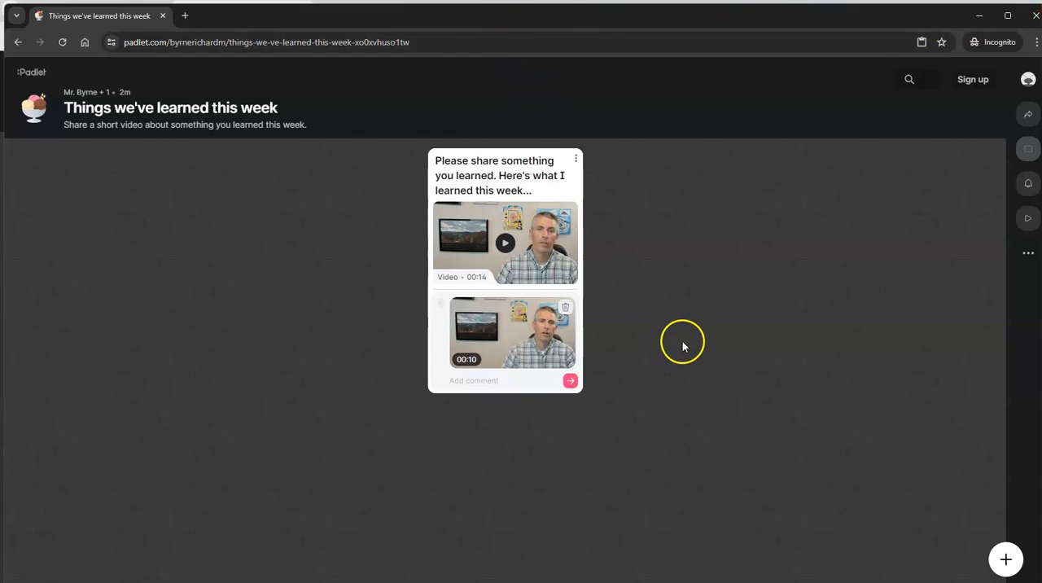
mouse_move(1036, 16)
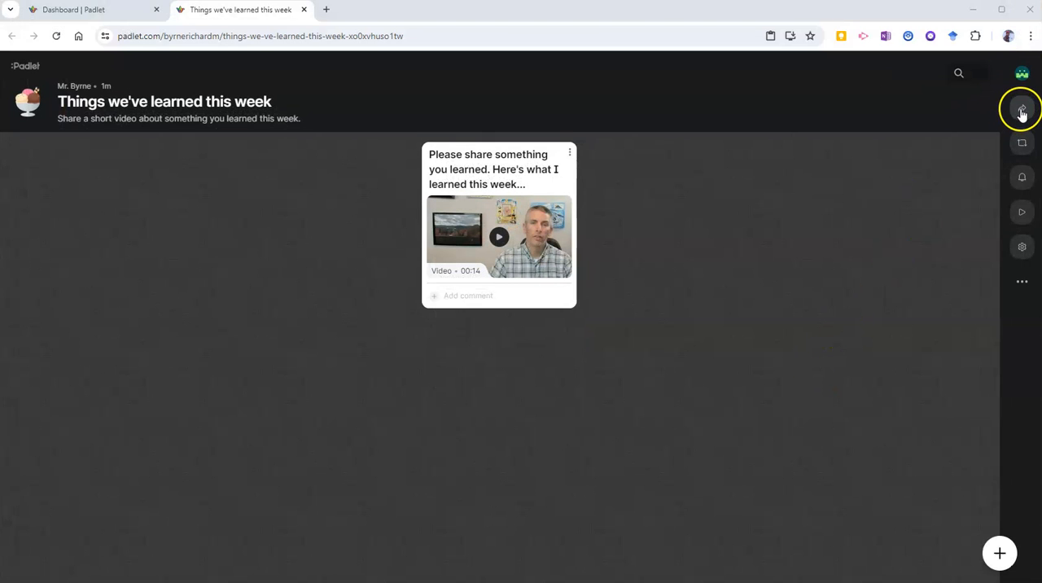
click(1023, 111)
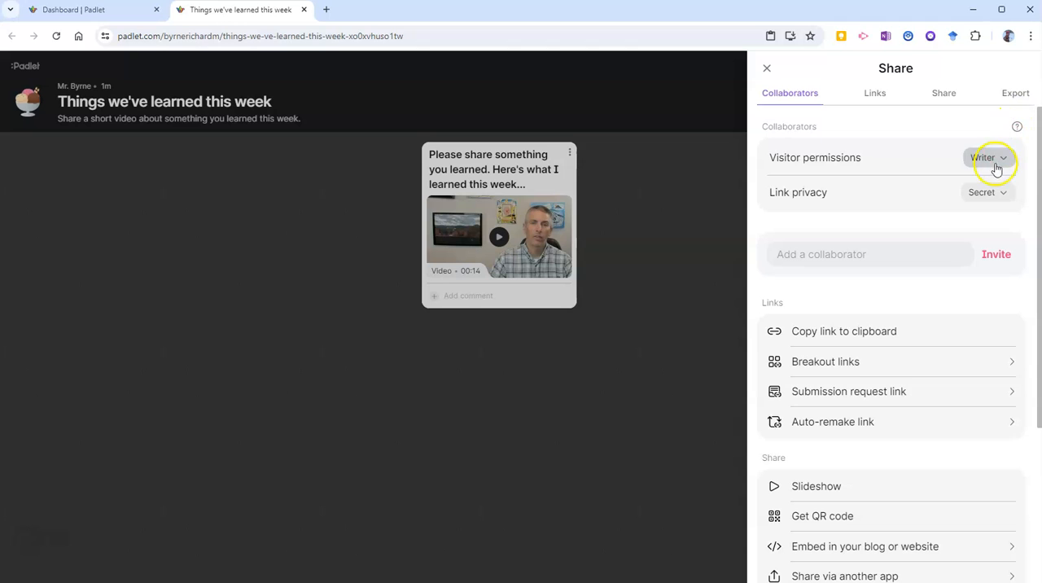
click(987, 156)
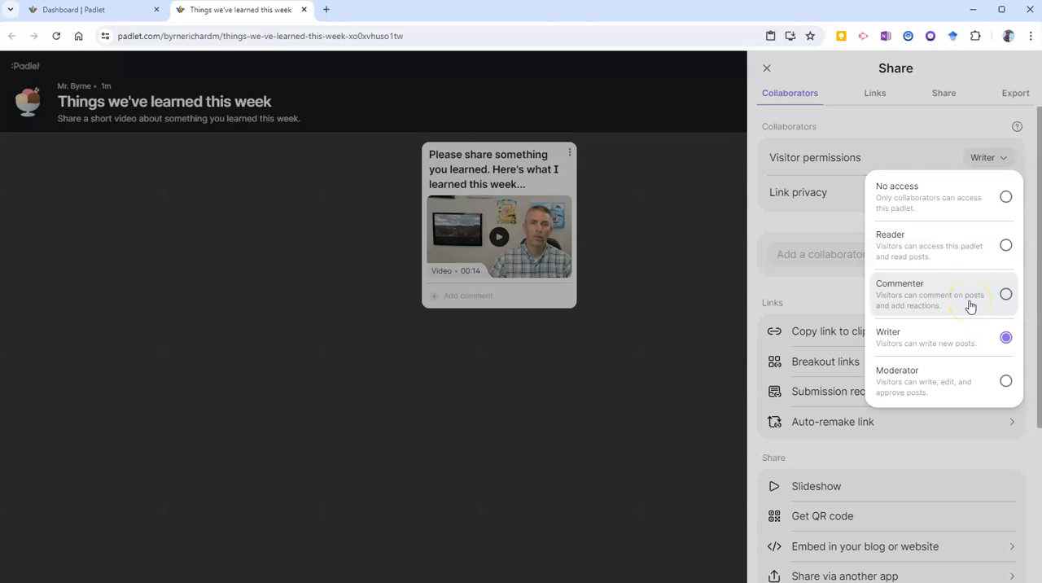
mouse_move(964, 259)
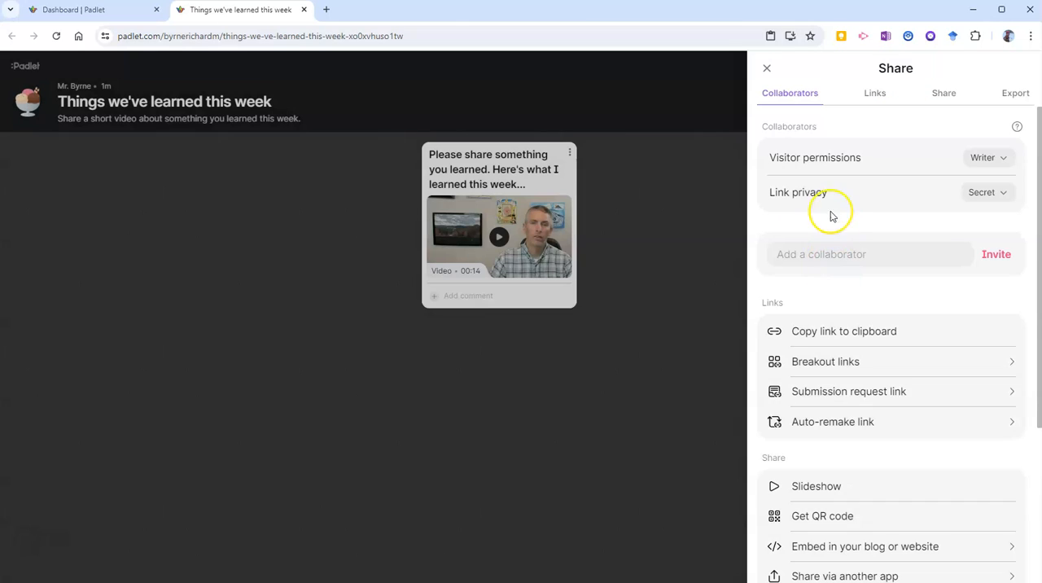
scroll(down, 3)
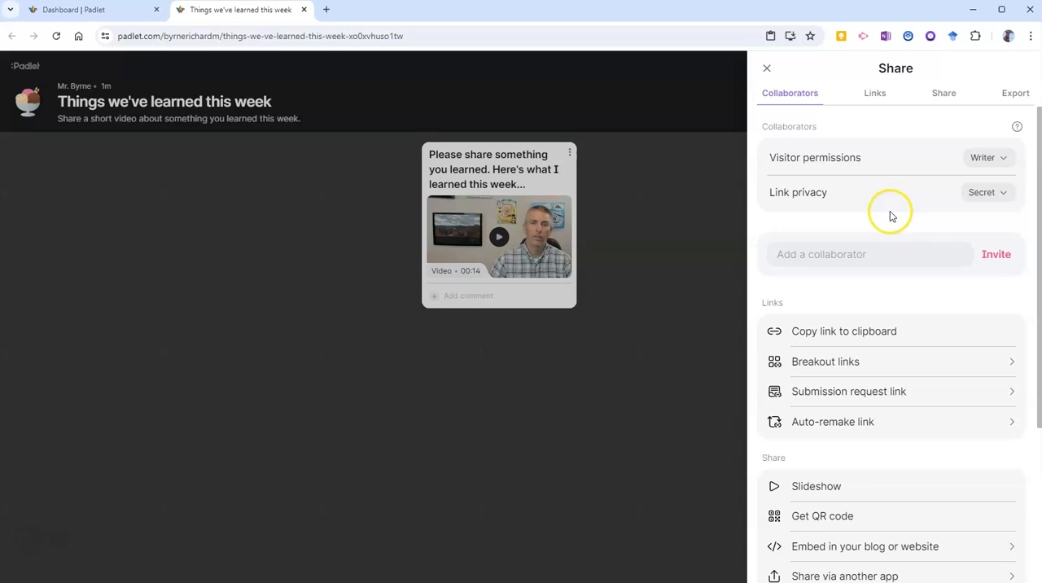
click(986, 192)
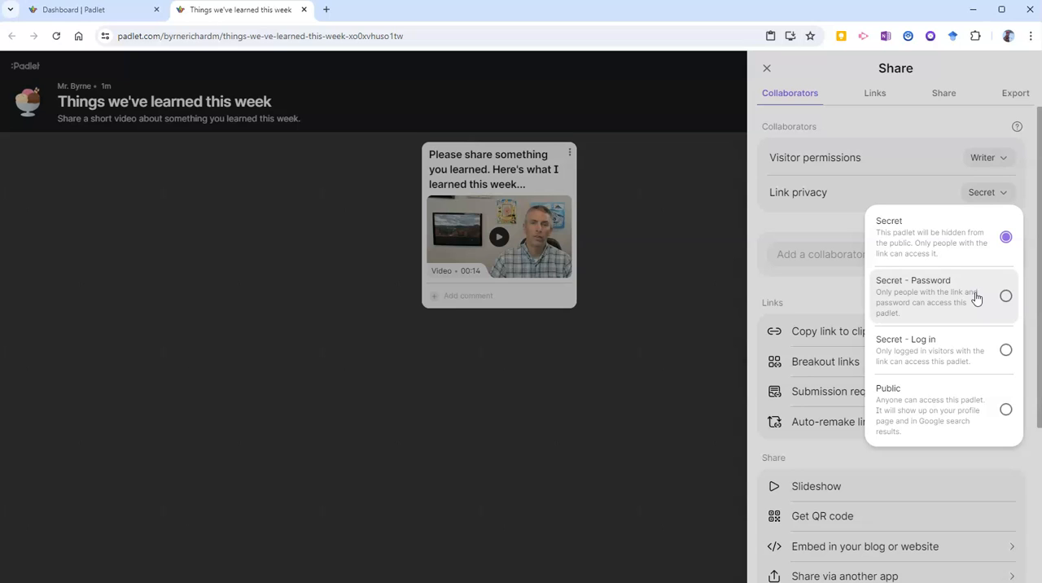
mouse_move(925, 296)
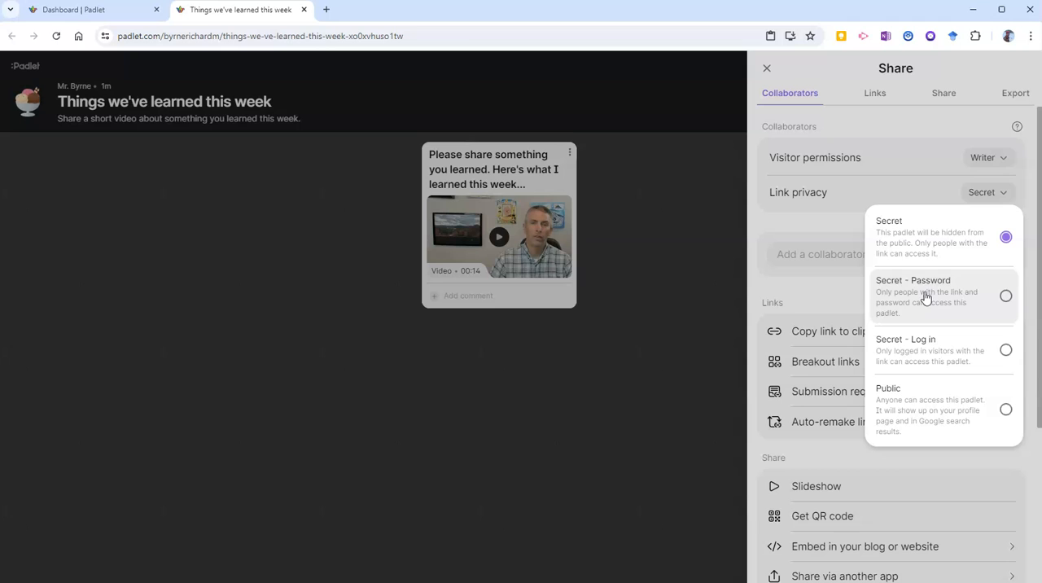
mouse_move(462, 41)
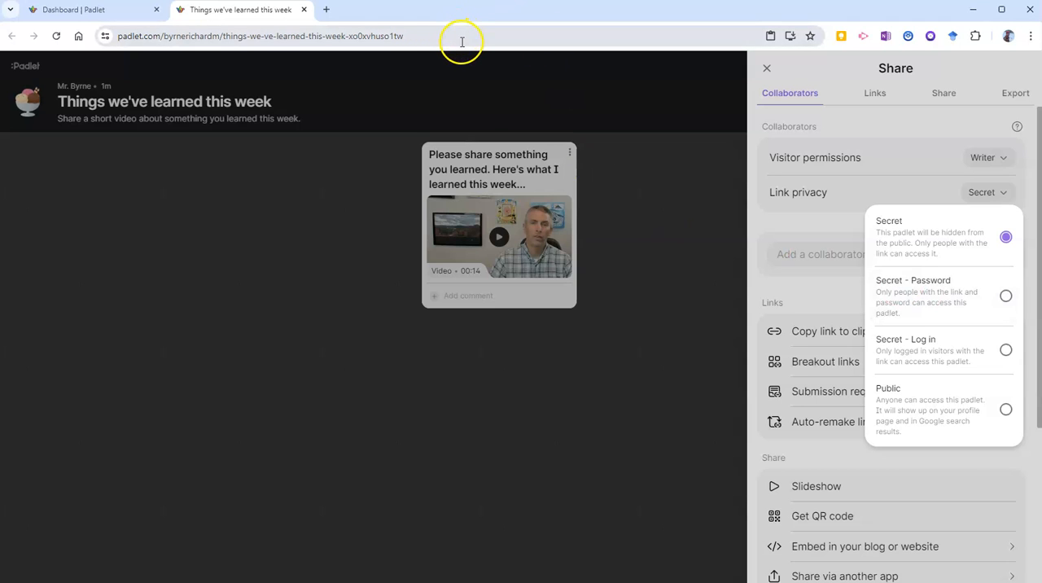
mouse_move(980, 353)
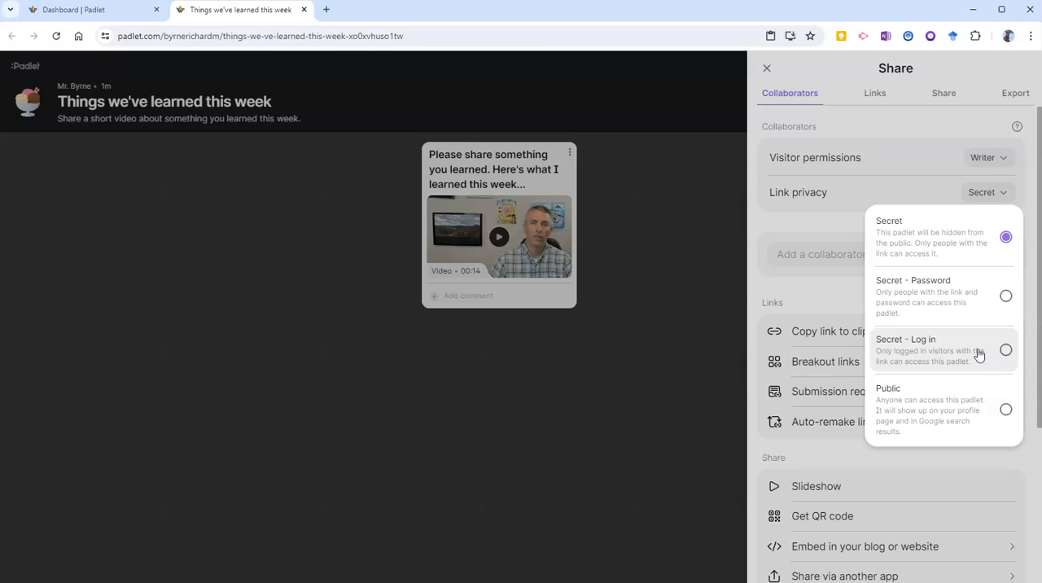
mouse_move(976, 359)
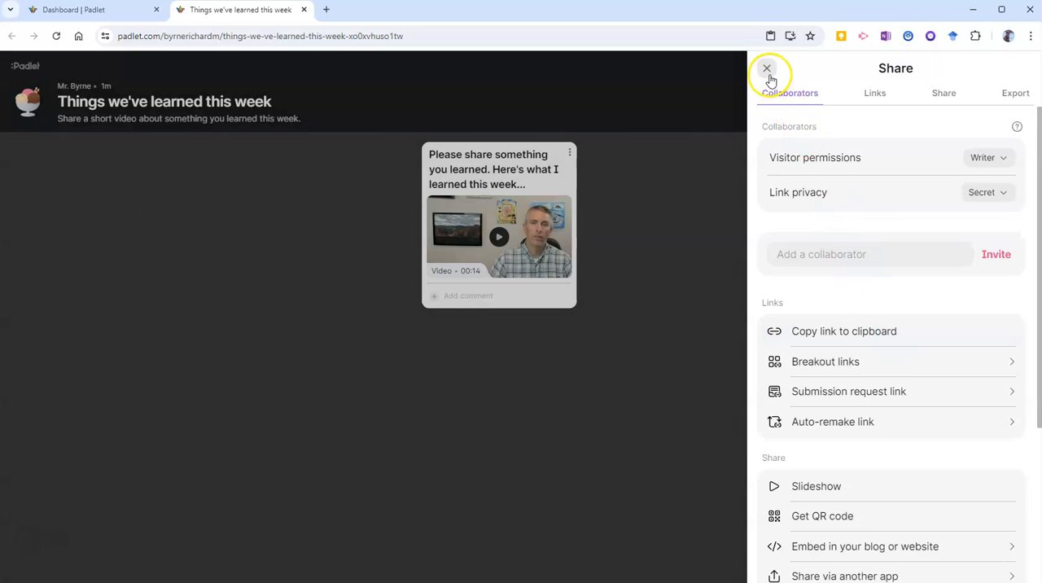
click(765, 68)
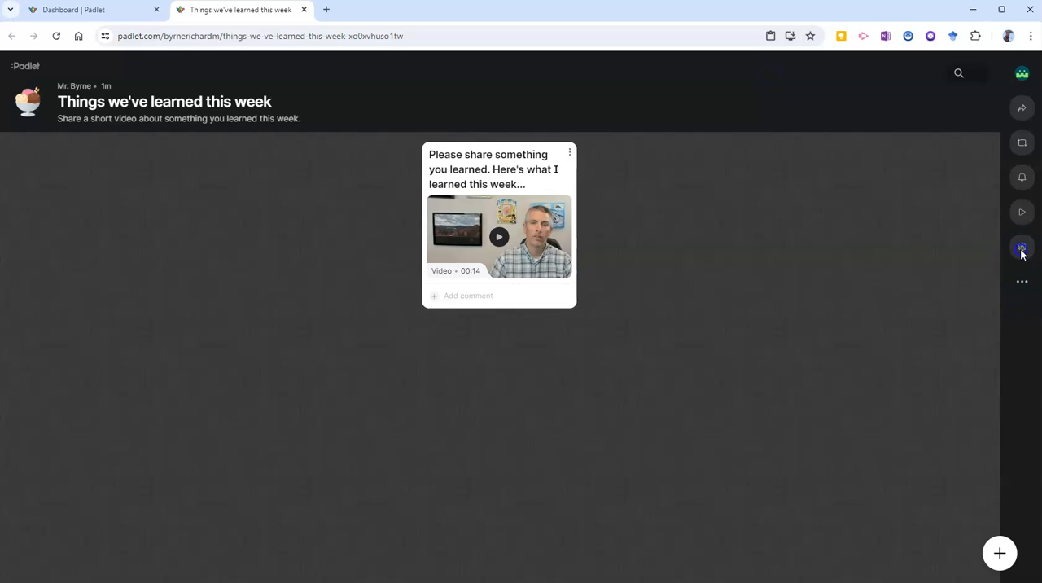
Show the None, Auto and Manual moderation choices in the Posts settings
click(1023, 248)
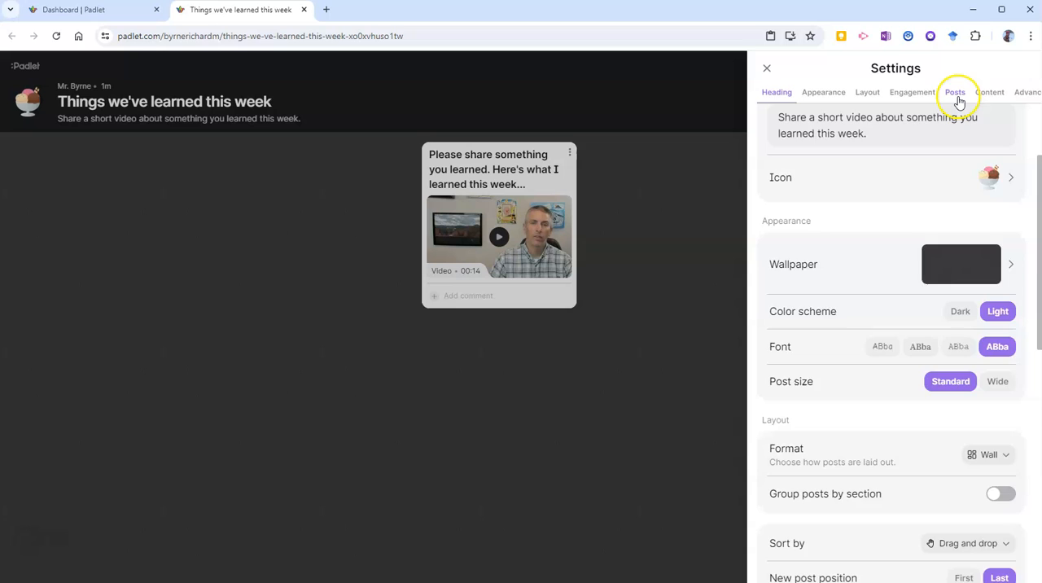
click(954, 91)
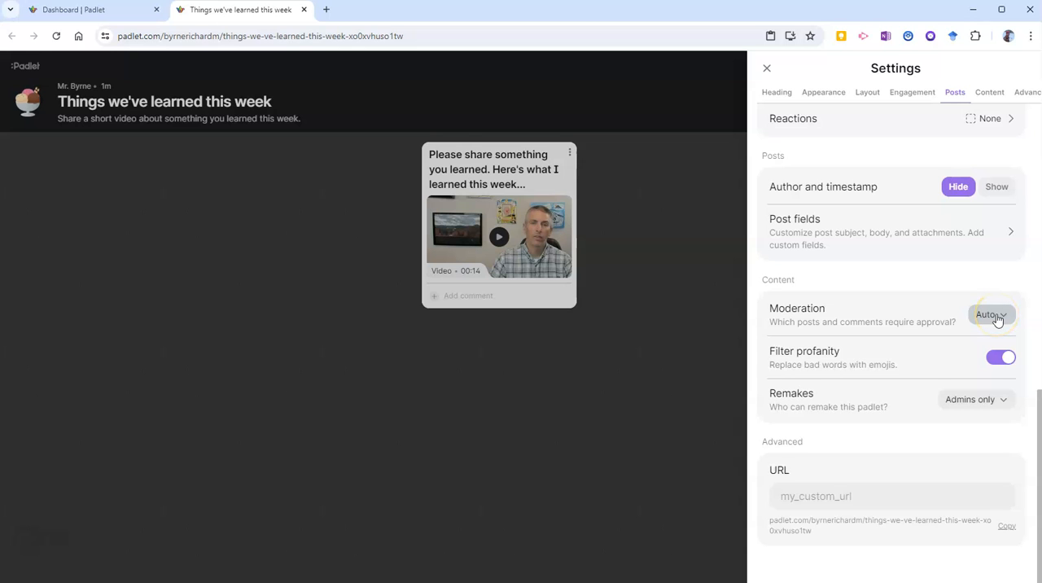
click(989, 314)
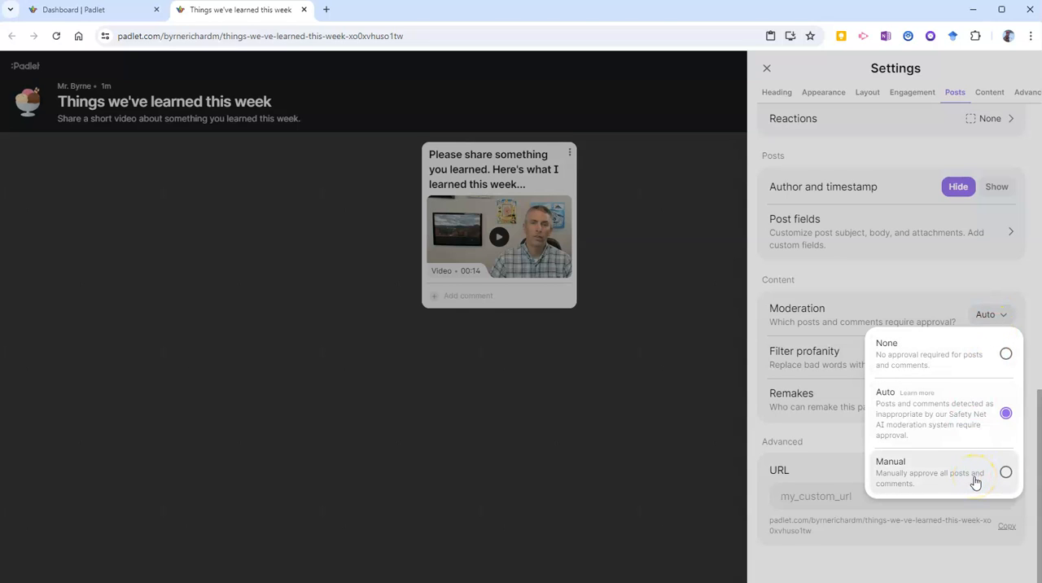
mouse_move(959, 476)
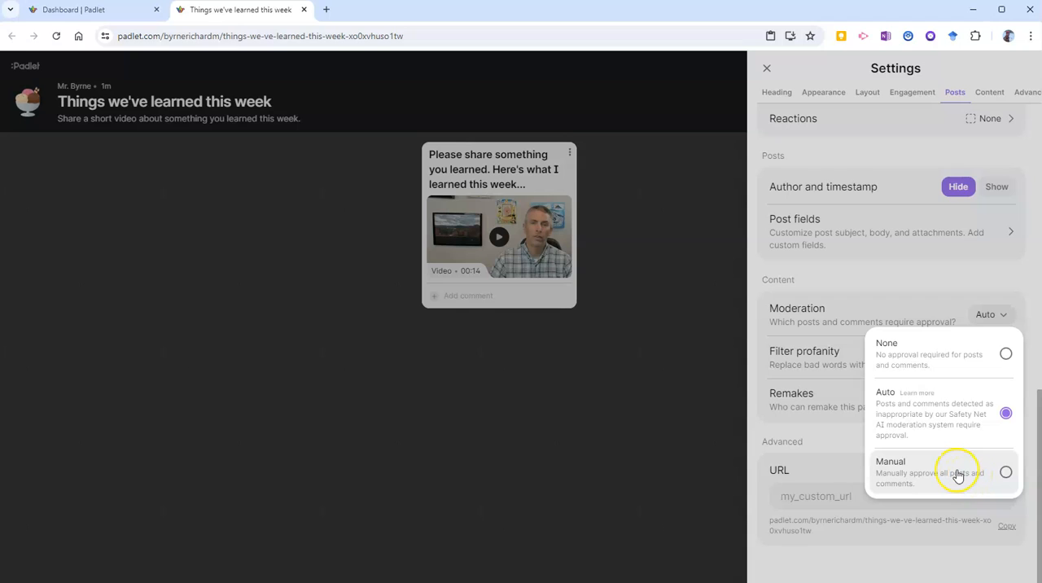